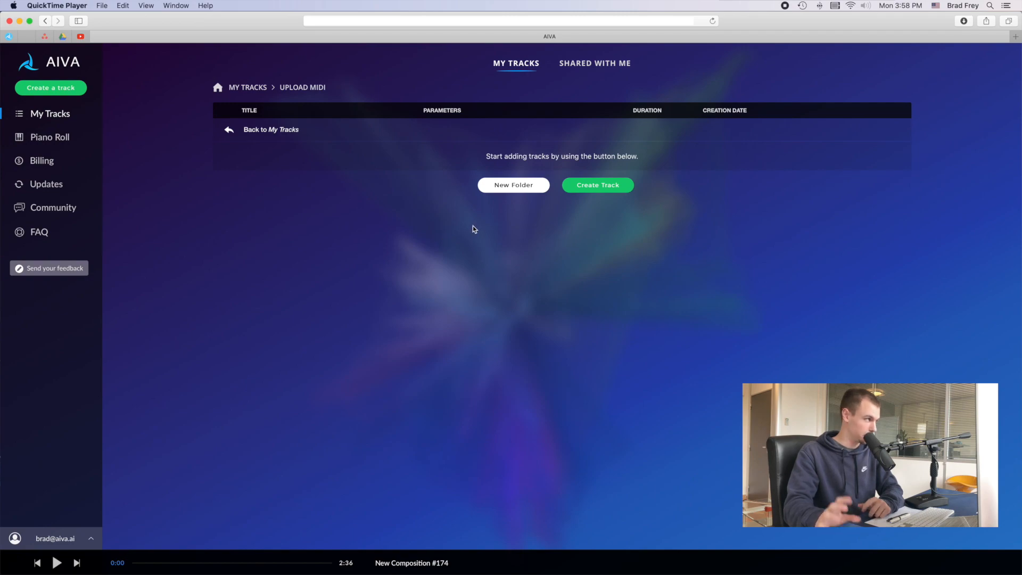
Start a new track and choose the Upload an Influence option
left_click(596, 185)
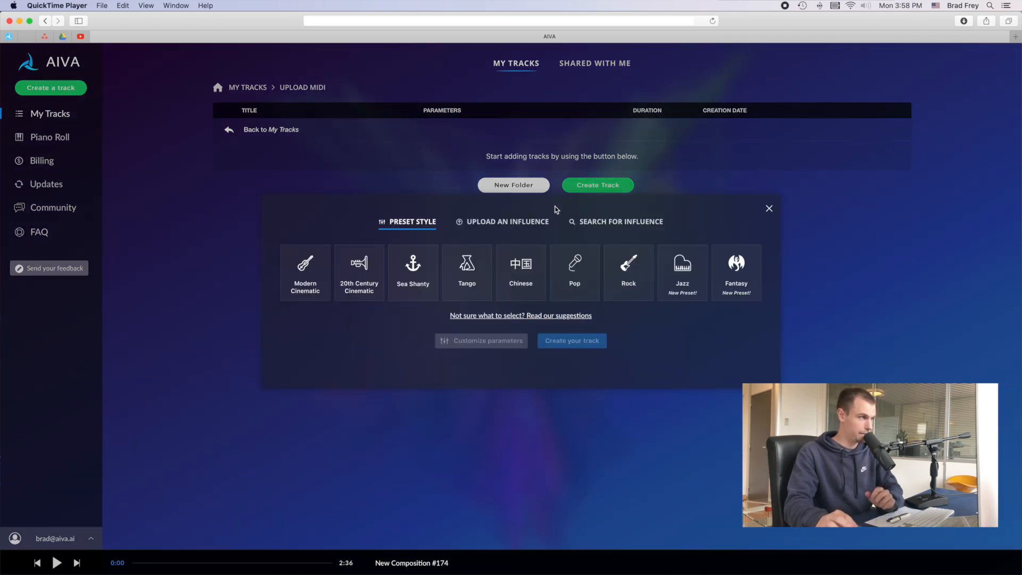
left_click(508, 222)
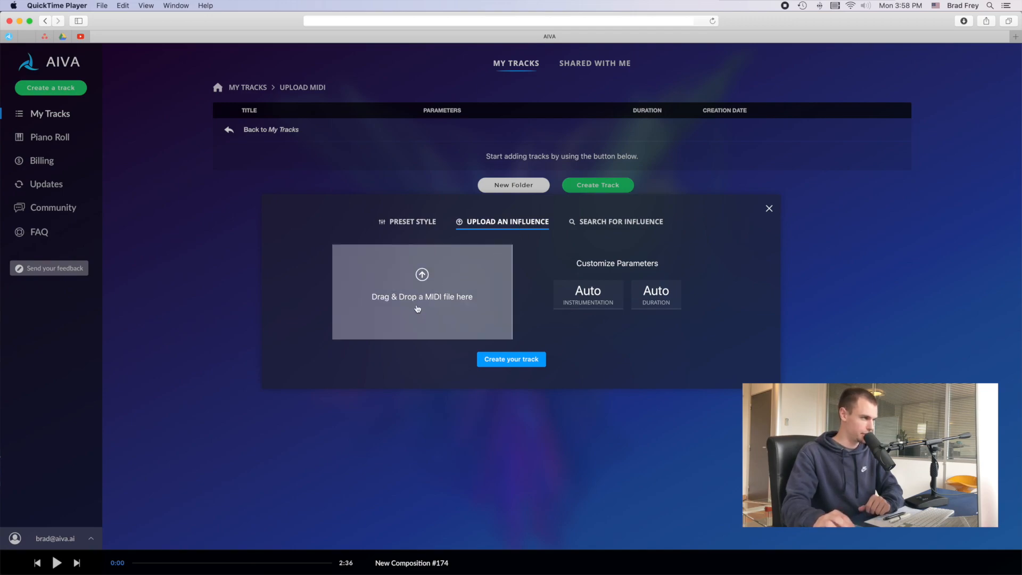
mouse_move(466, 315)
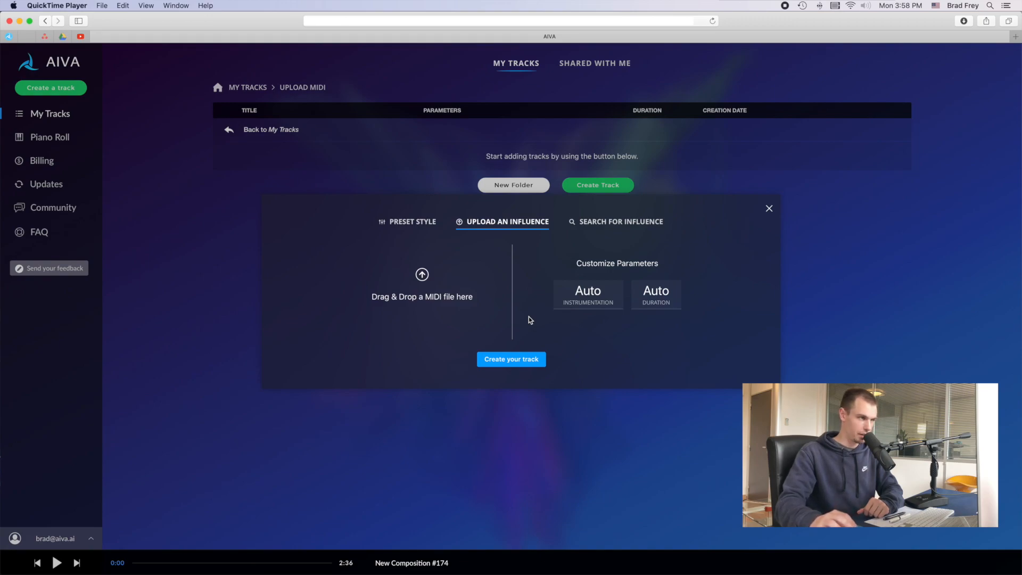
mouse_move(564, 314)
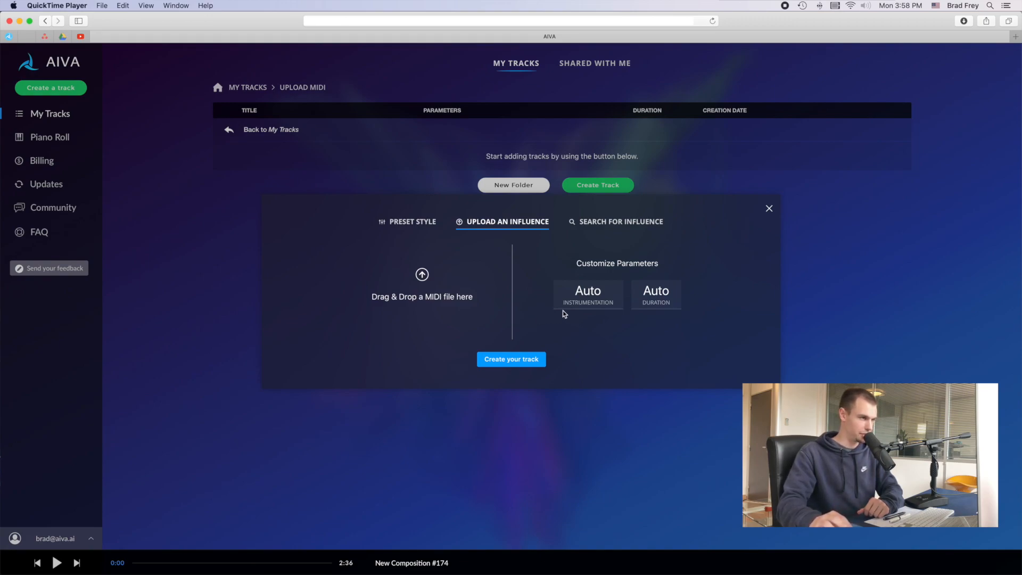
mouse_move(566, 324)
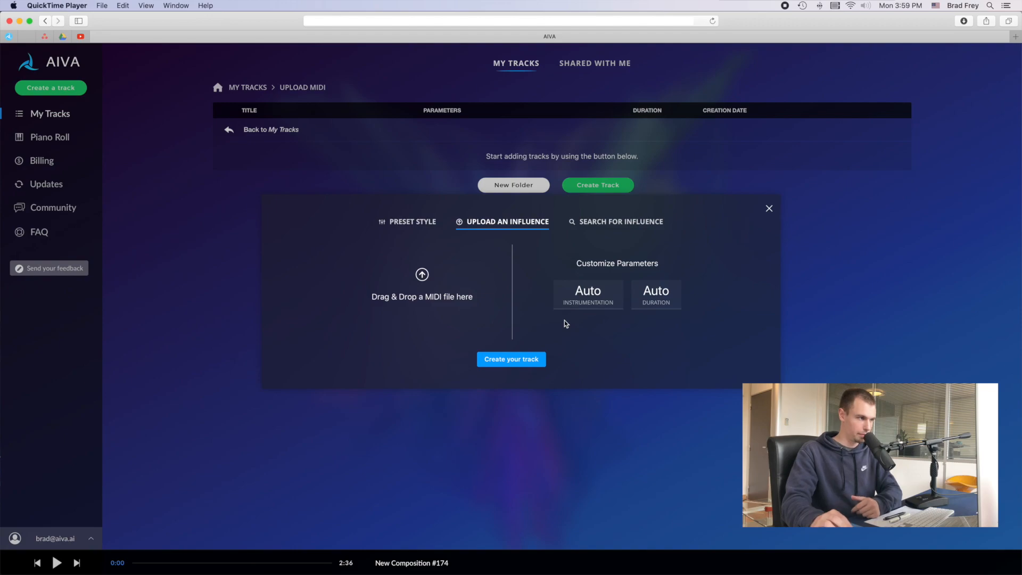
left_click(587, 294)
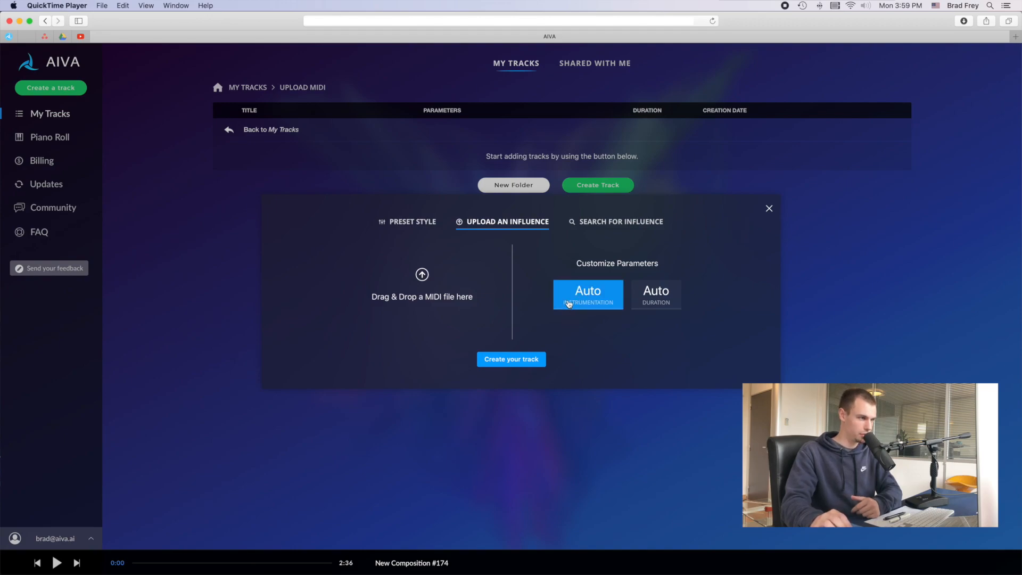
left_click(587, 294)
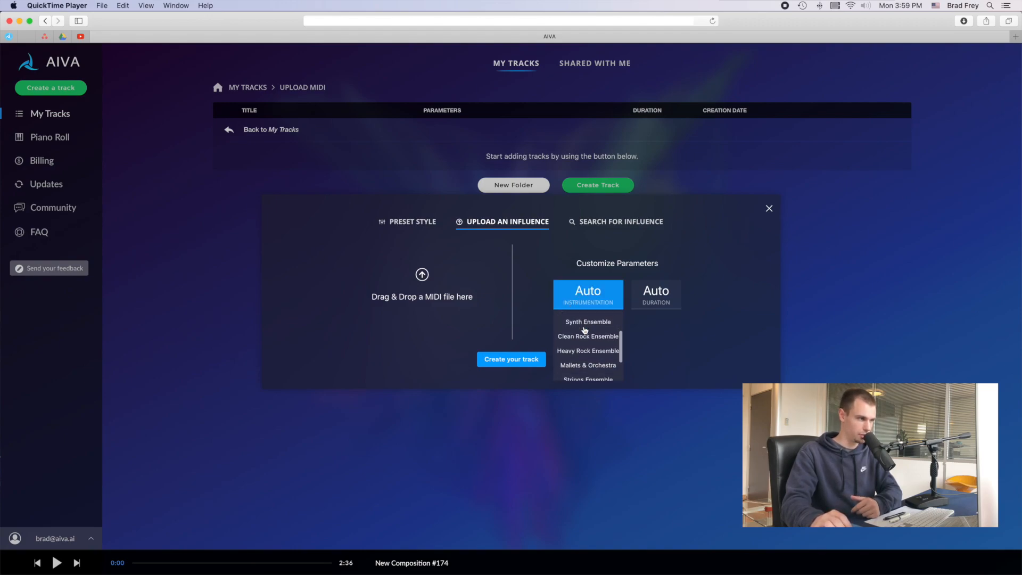
scroll("down", 3)
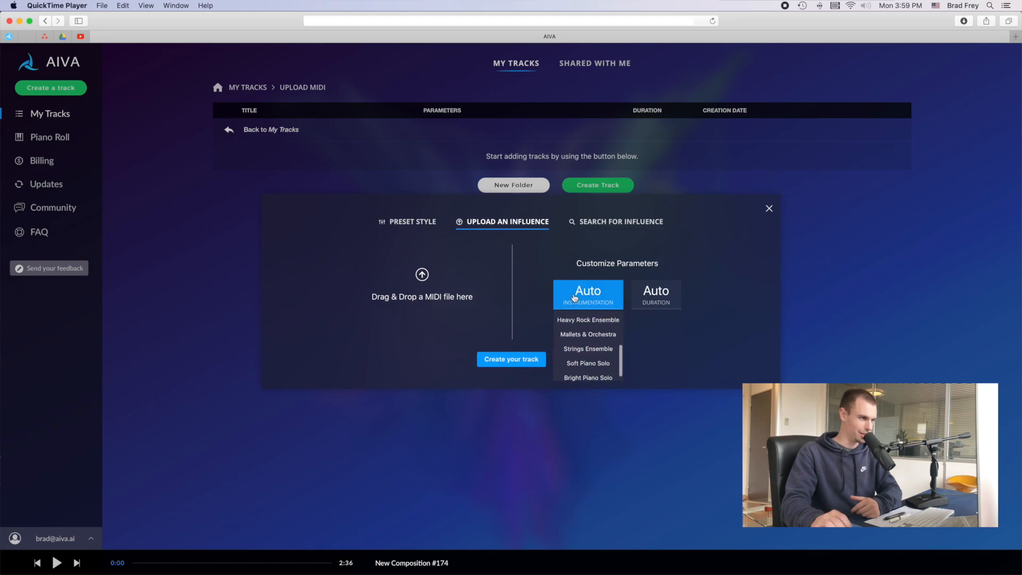
left_click(588, 294)
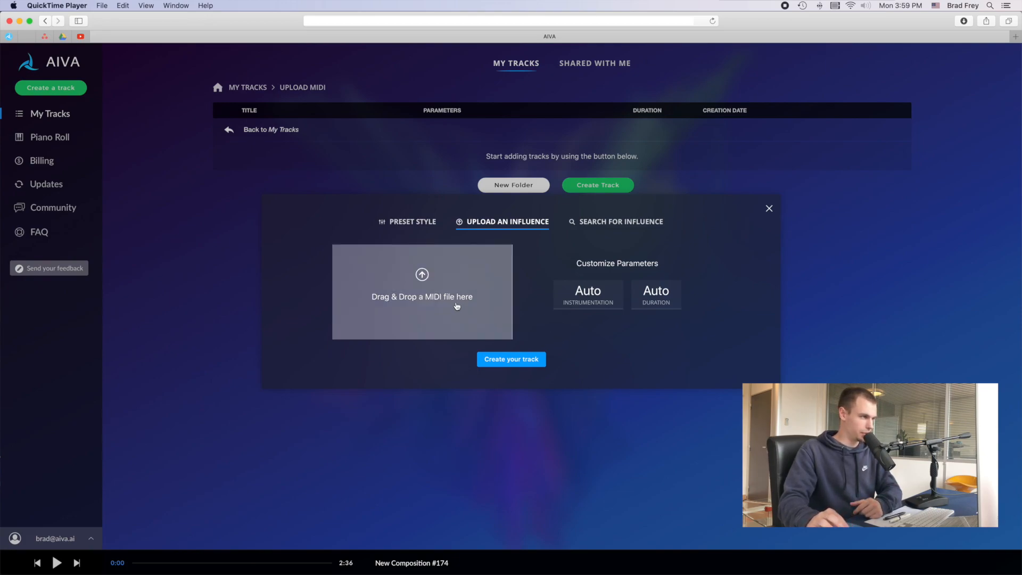
Choose '2. MOONLIGHT SONATA - ORIGINAL MIDI.mid' from the file browser as the influence
left_click(421, 292)
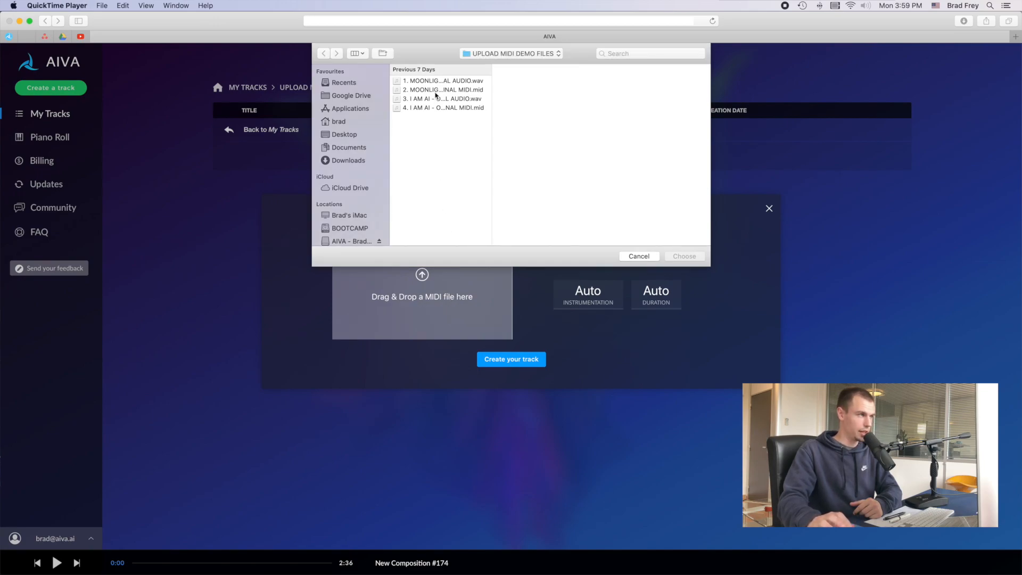
left_click(440, 80)
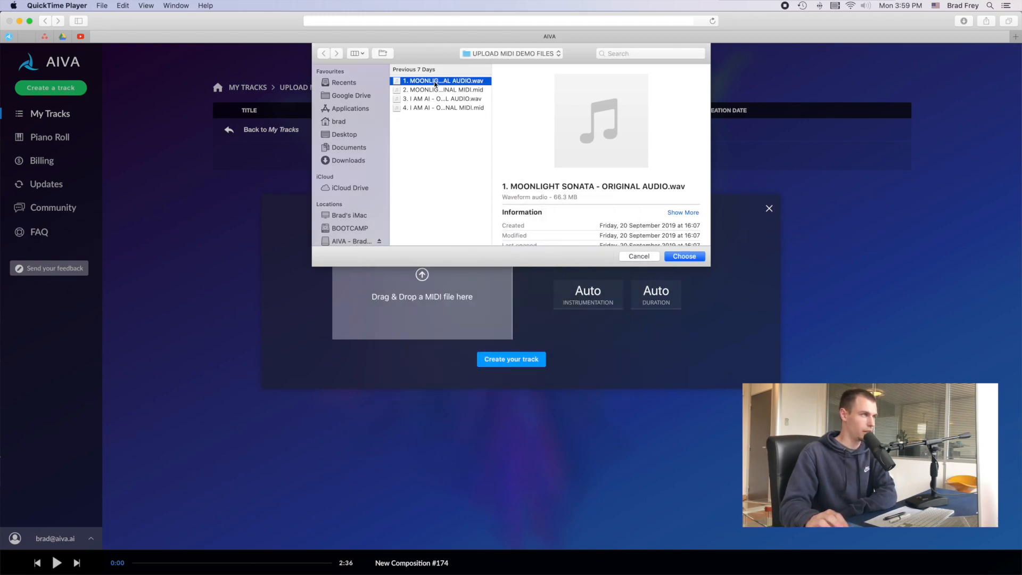
left_click(442, 90)
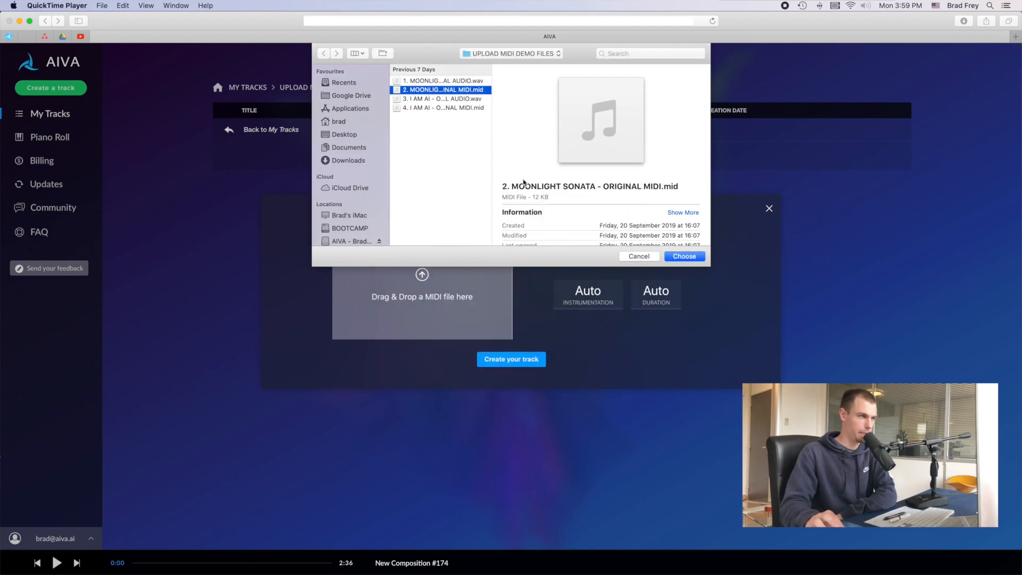
left_click(684, 256)
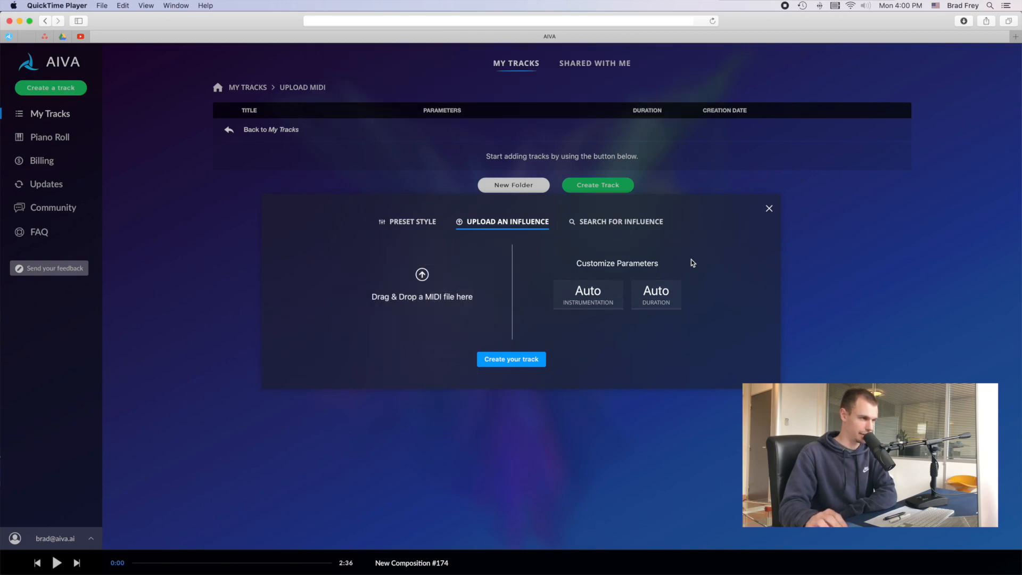
Pick Bright Piano Solo from the Instrumentation dropdown, leaving duration on Auto
left_click(655, 294)
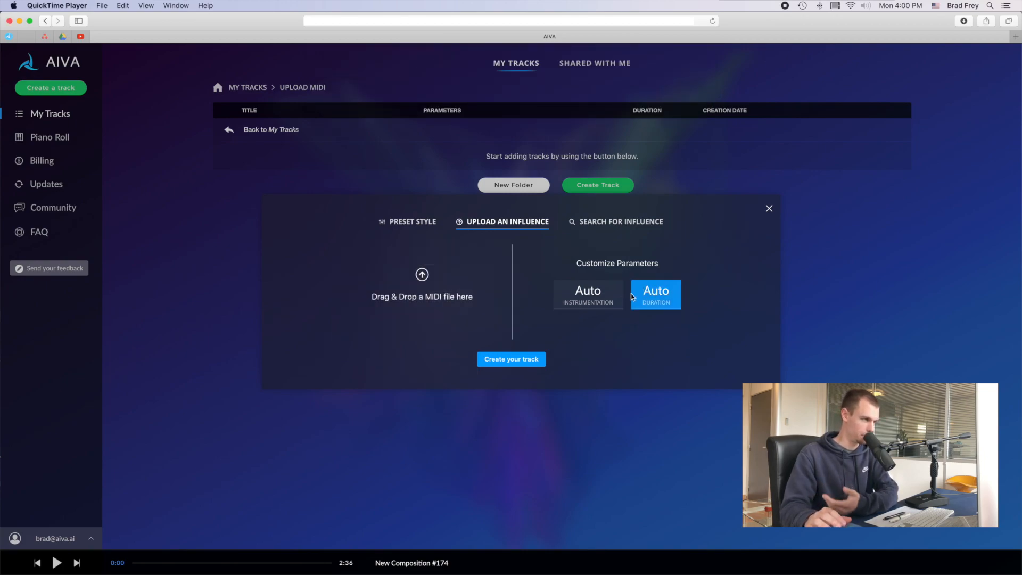
left_click(587, 294)
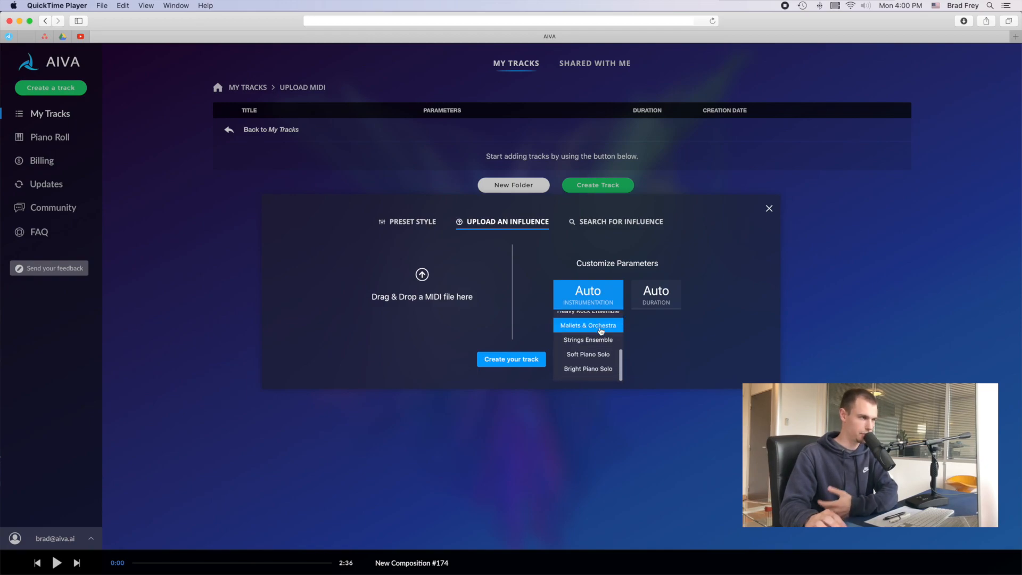
left_click(588, 369)
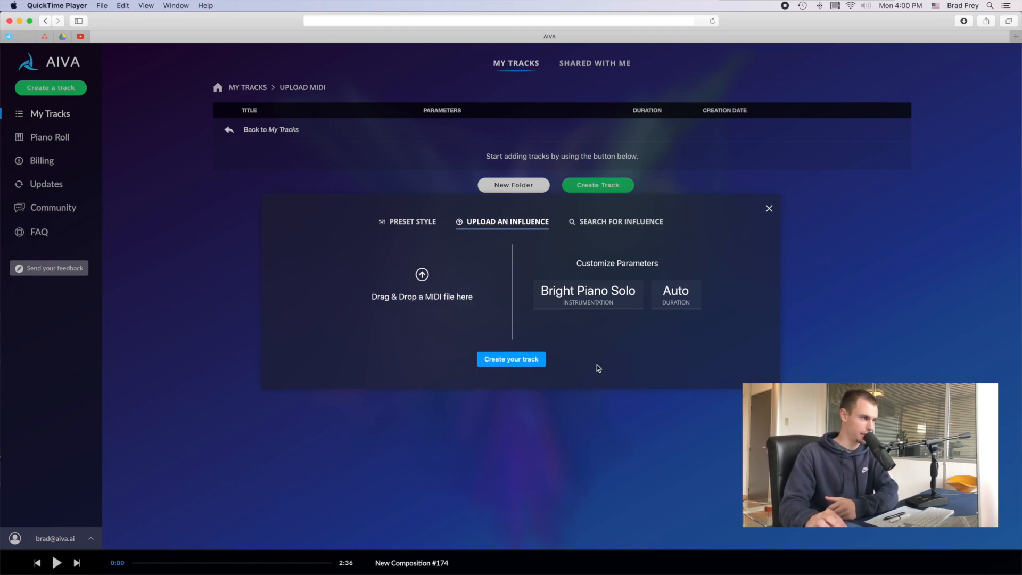
left_click(511, 360)
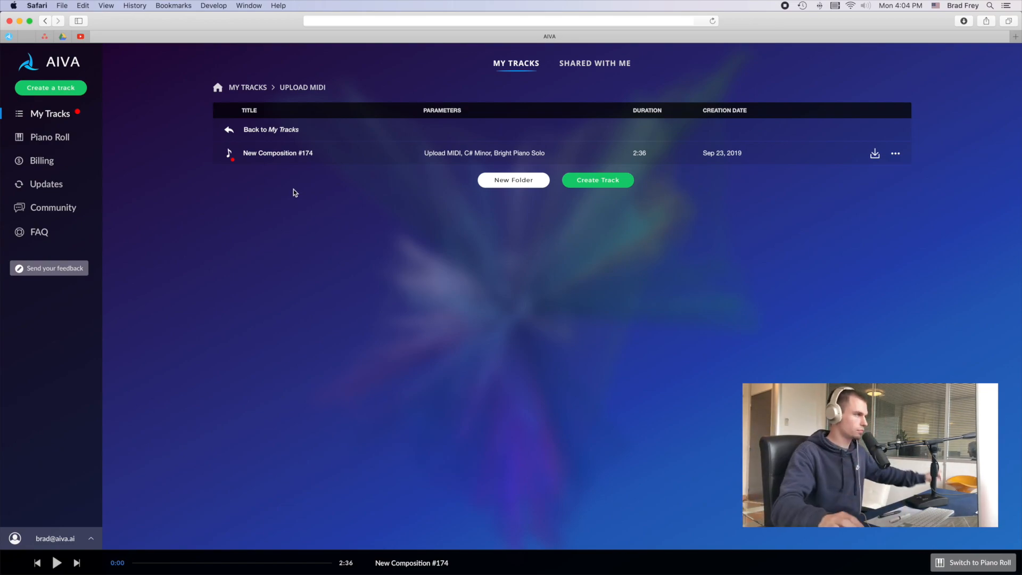
mouse_move(229, 153)
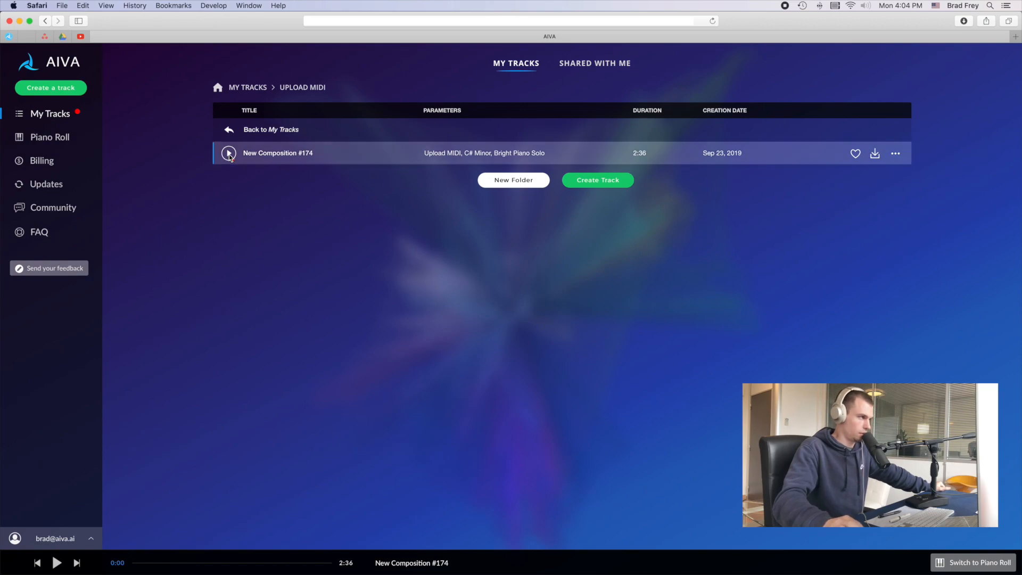
Start playback of New Composition #174 and switch to the Piano Roll view
left_click(228, 153)
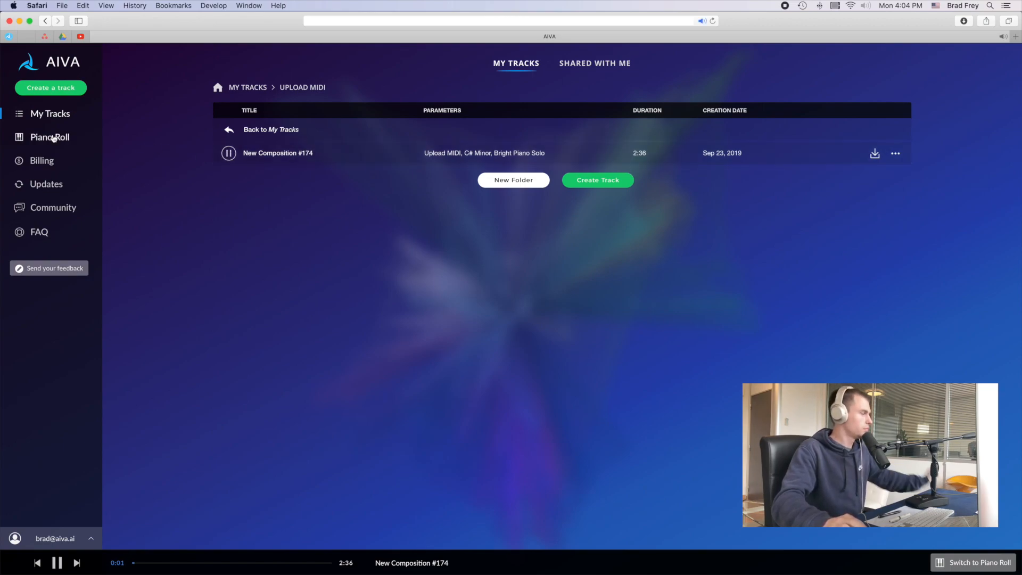
left_click(50, 137)
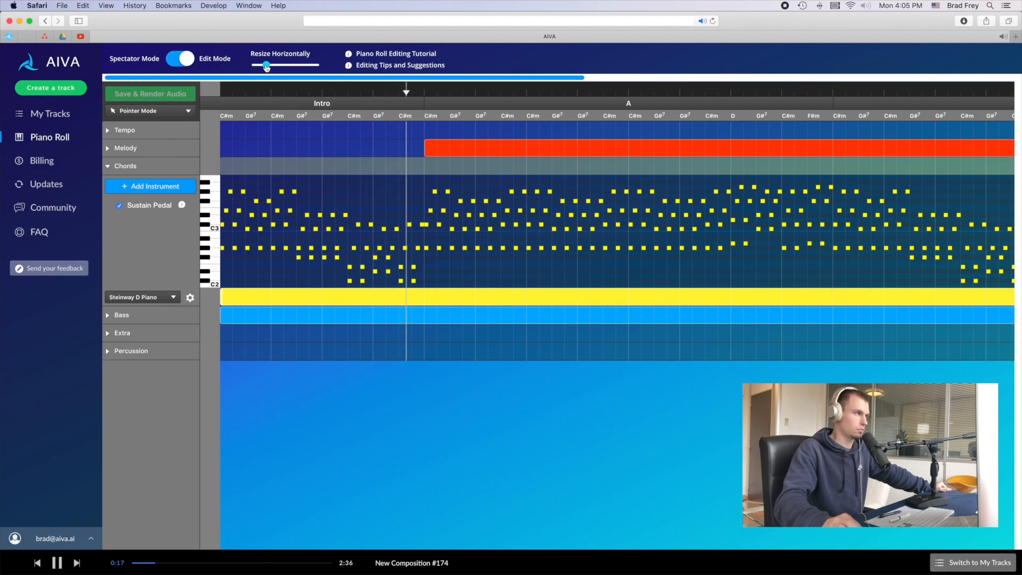
Step through the Melody and Tempo sections, ending with the Chords track expanded
left_click(126, 148)
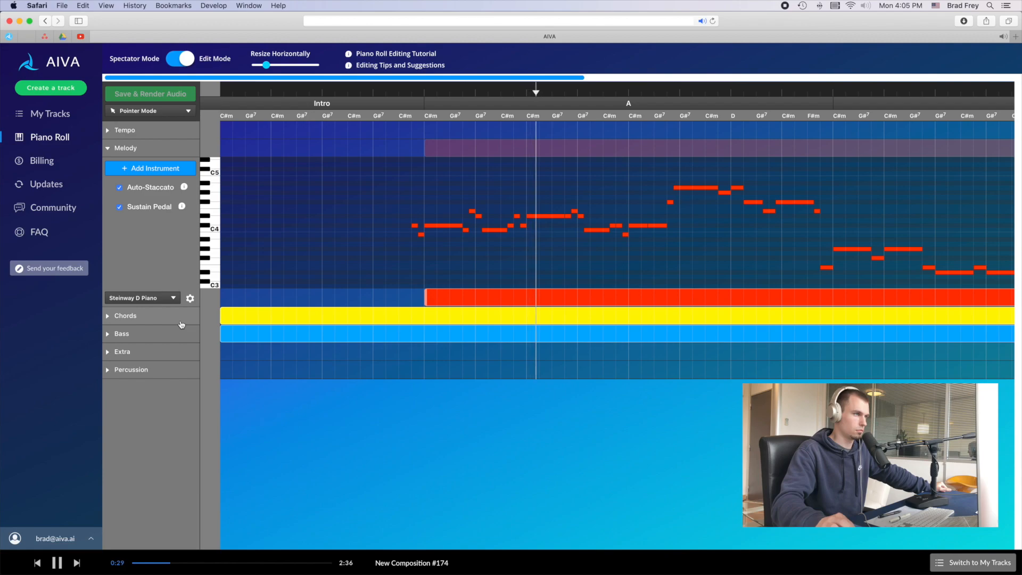
left_click(108, 148)
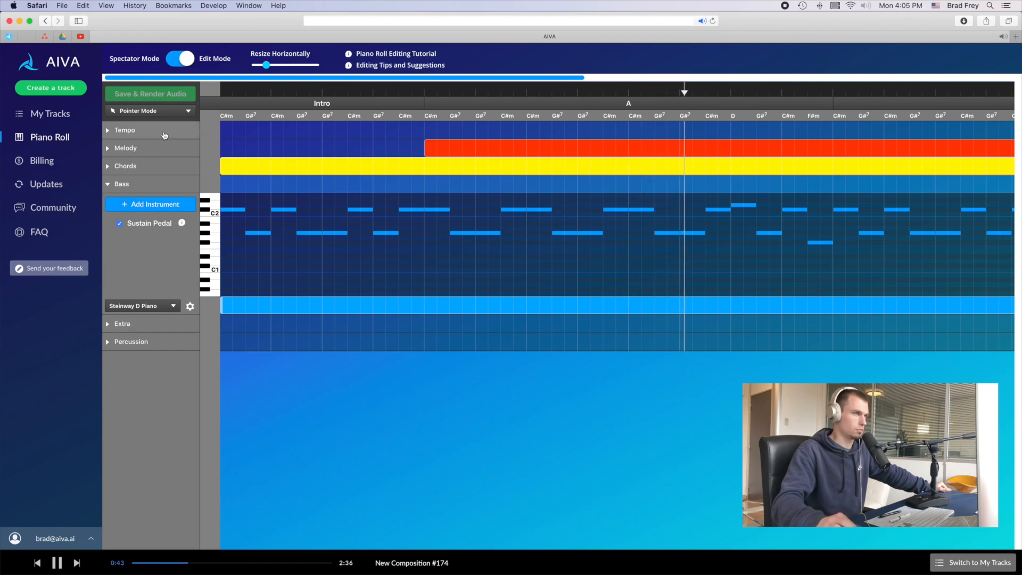
left_click(125, 130)
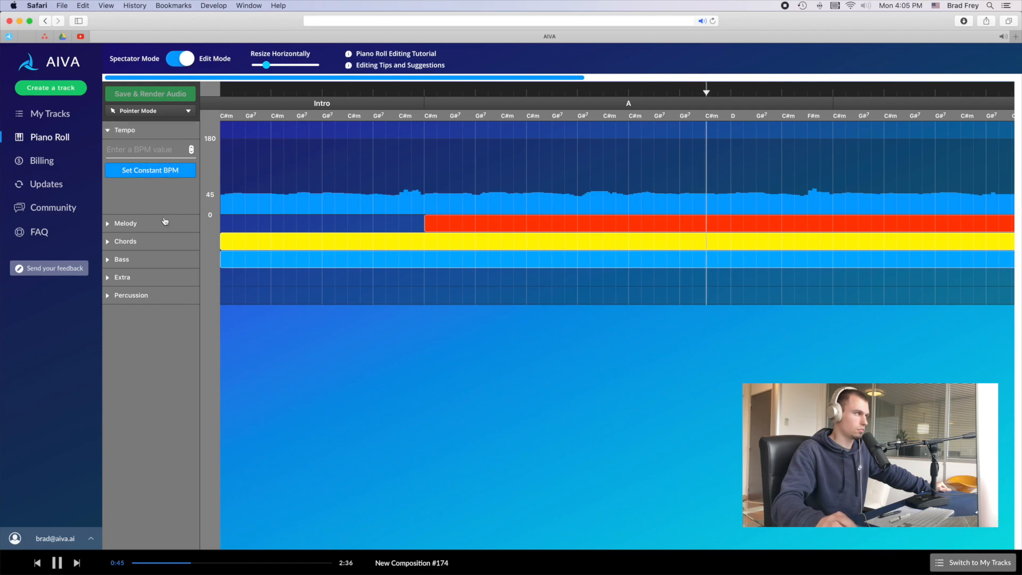
left_click(125, 241)
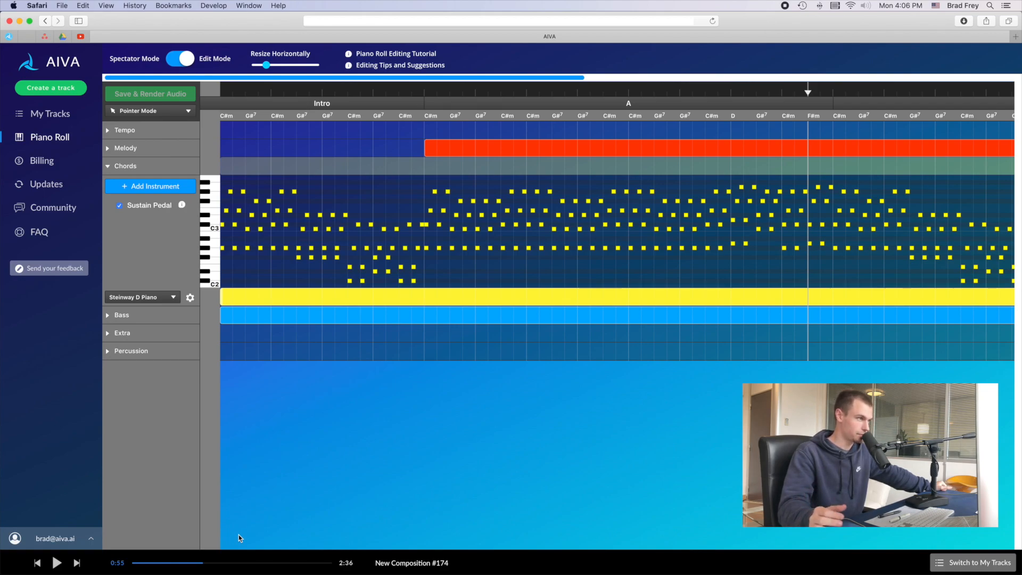
mouse_move(290, 412)
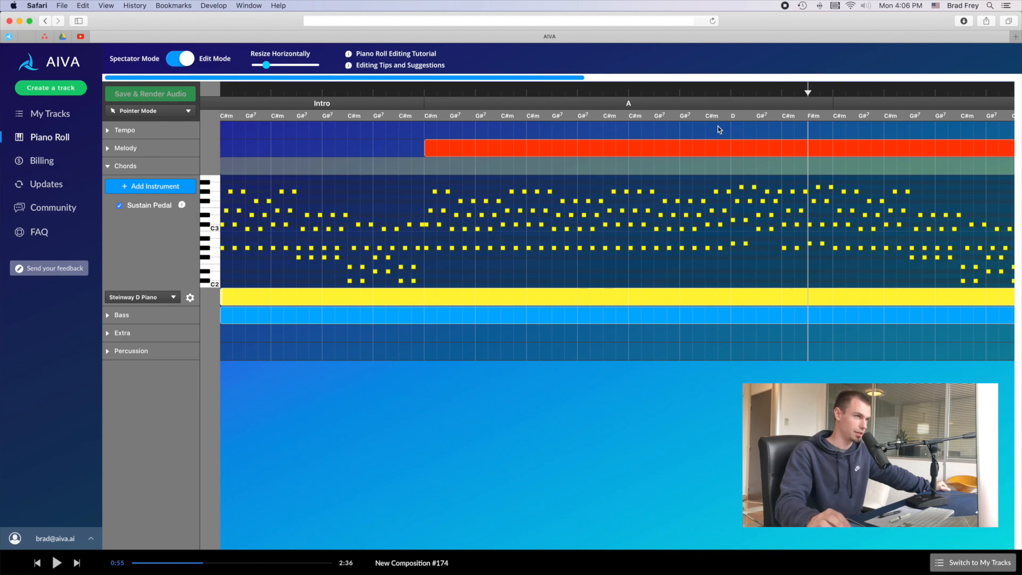
mouse_move(762, 137)
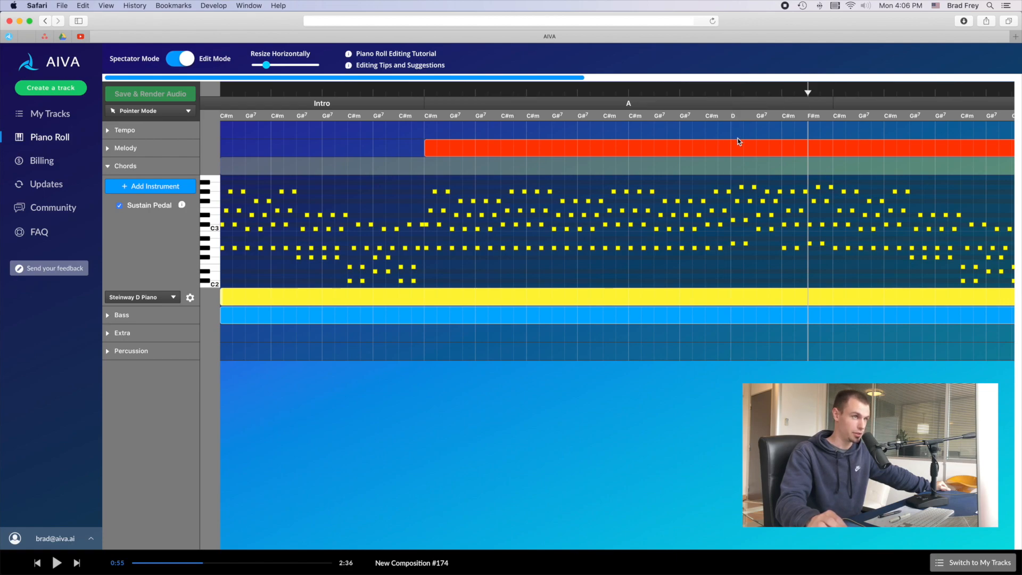
mouse_move(773, 126)
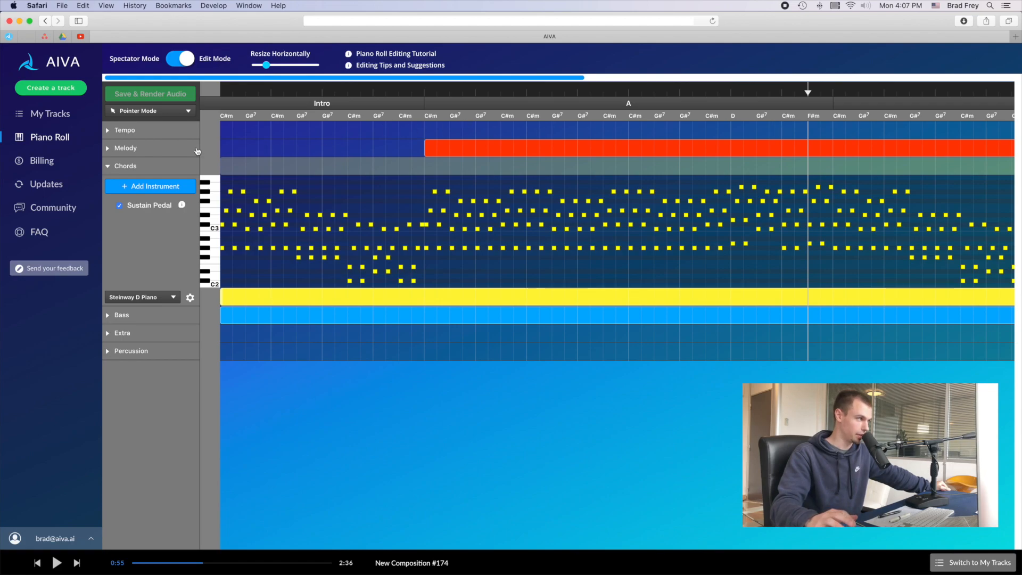
Expand the Melody section header to show the melody notes again
left_click(125, 148)
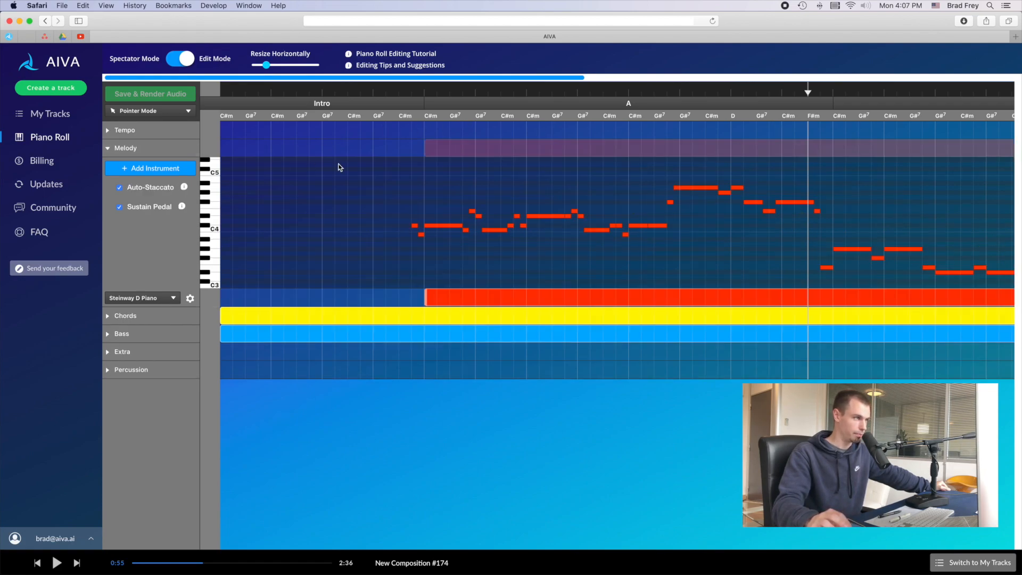
mouse_move(436, 189)
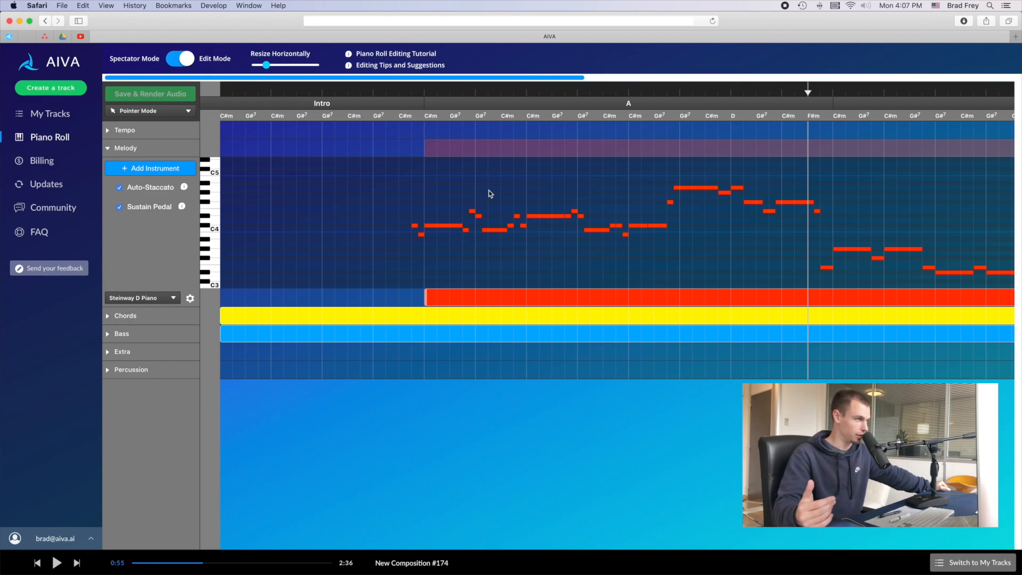
mouse_move(576, 171)
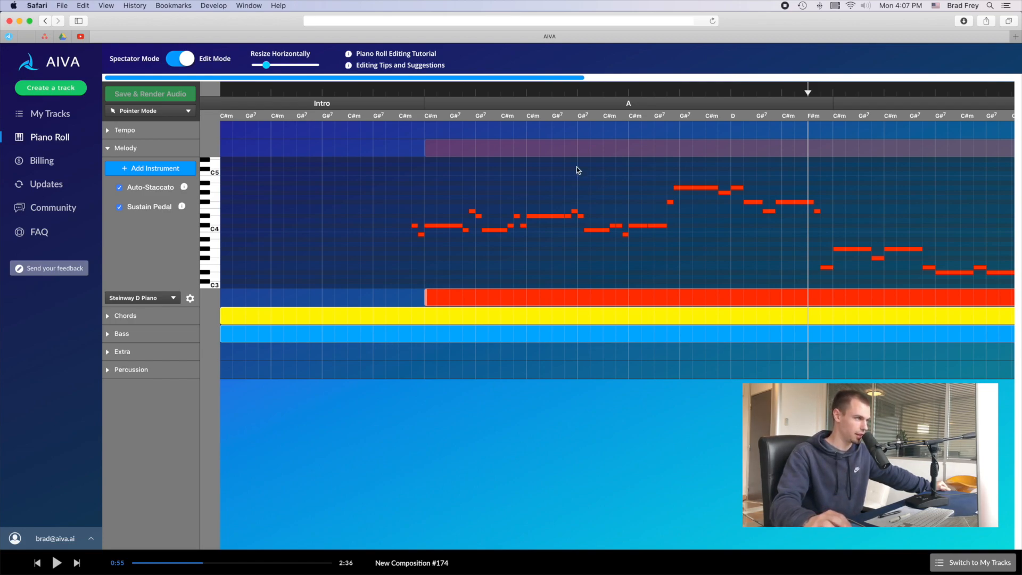
mouse_move(395, 270)
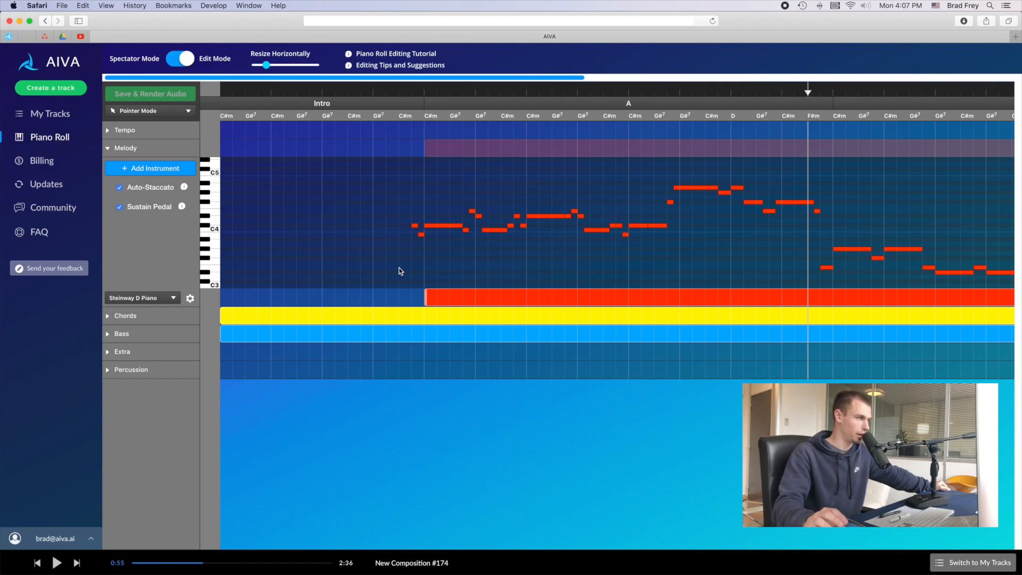
mouse_move(705, 155)
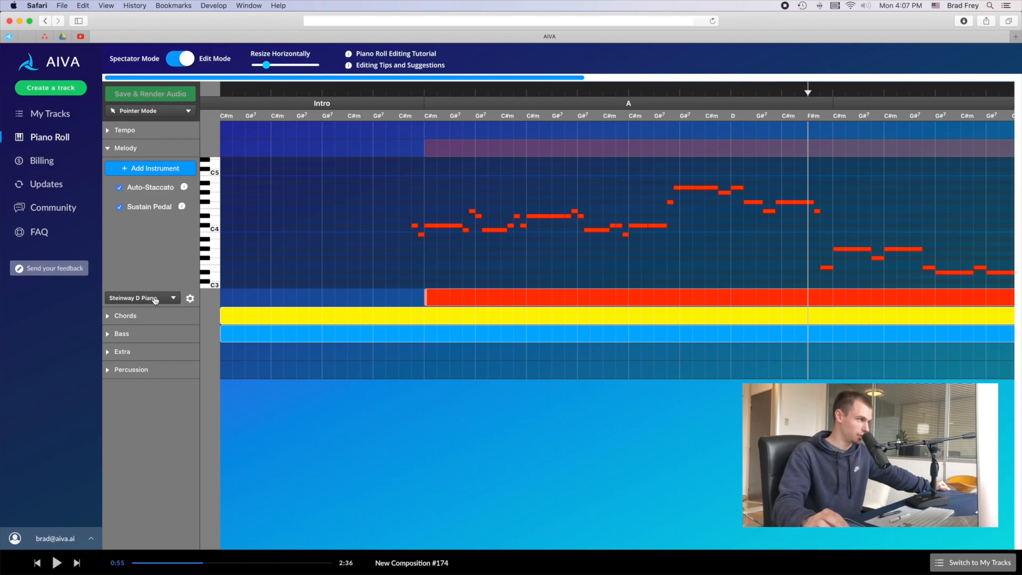
mouse_move(149, 239)
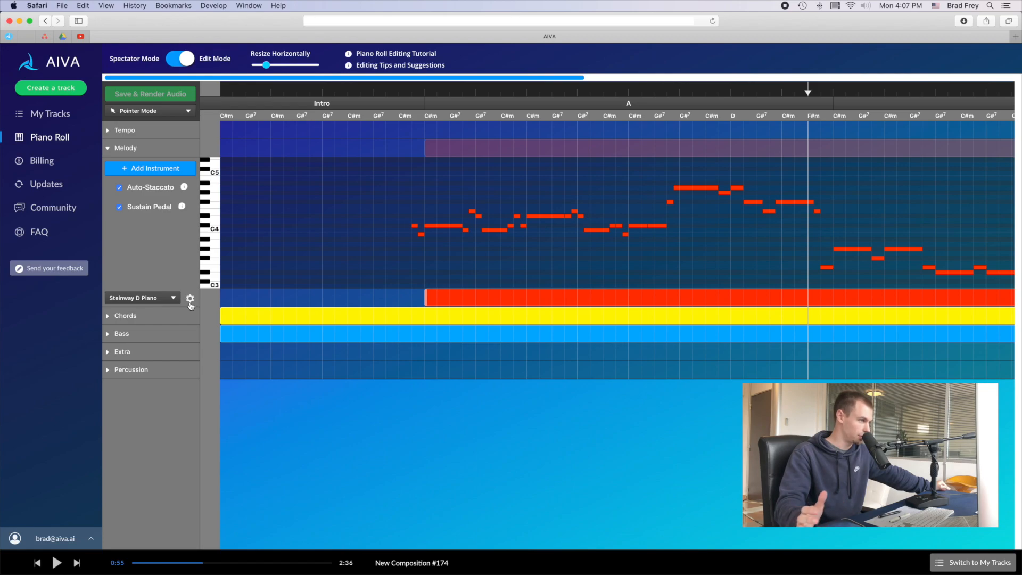
Check and close the Steinway D Piano settings, then expand and collapse Tempo
left_click(190, 298)
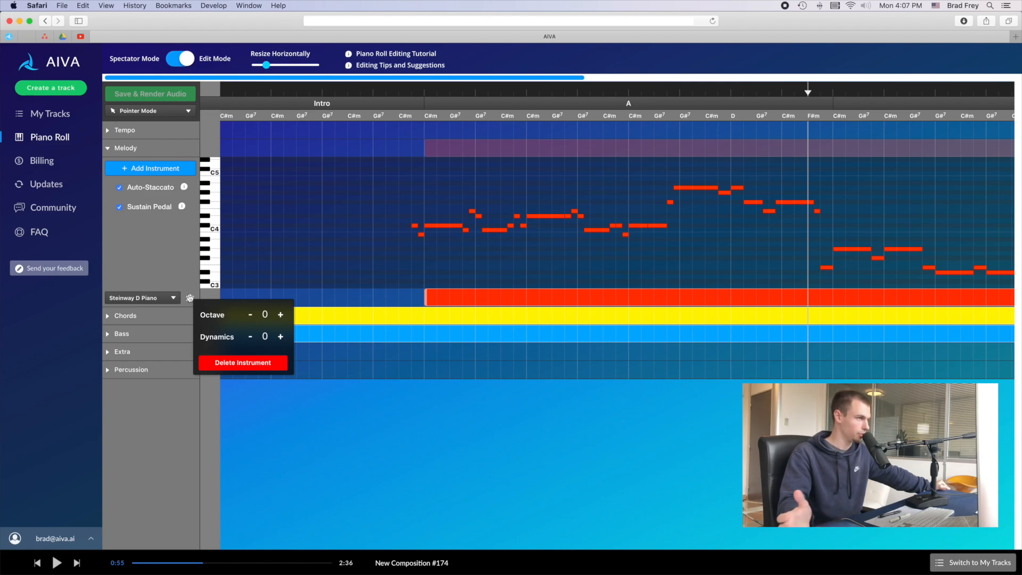
left_click(189, 298)
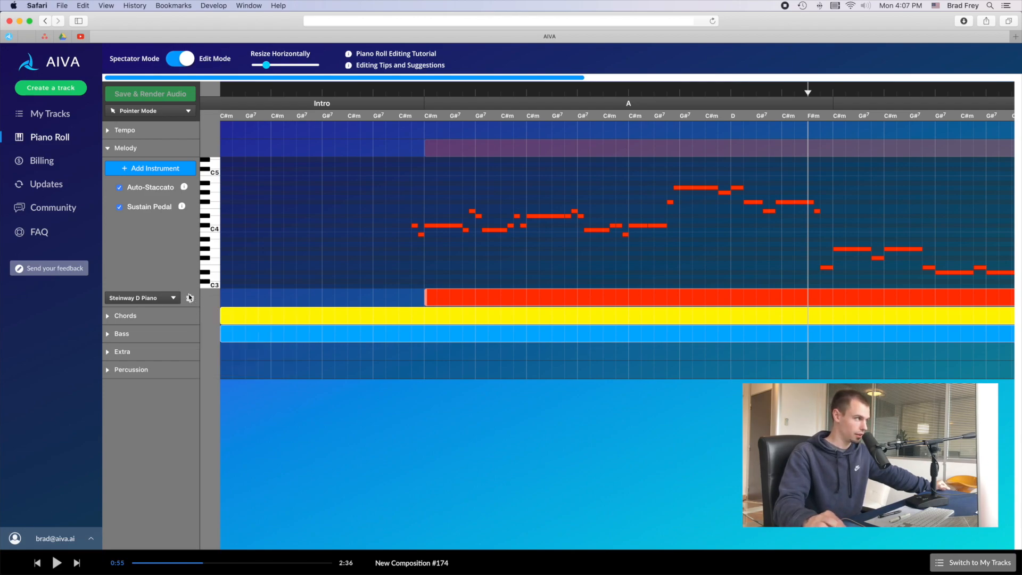
left_click(124, 130)
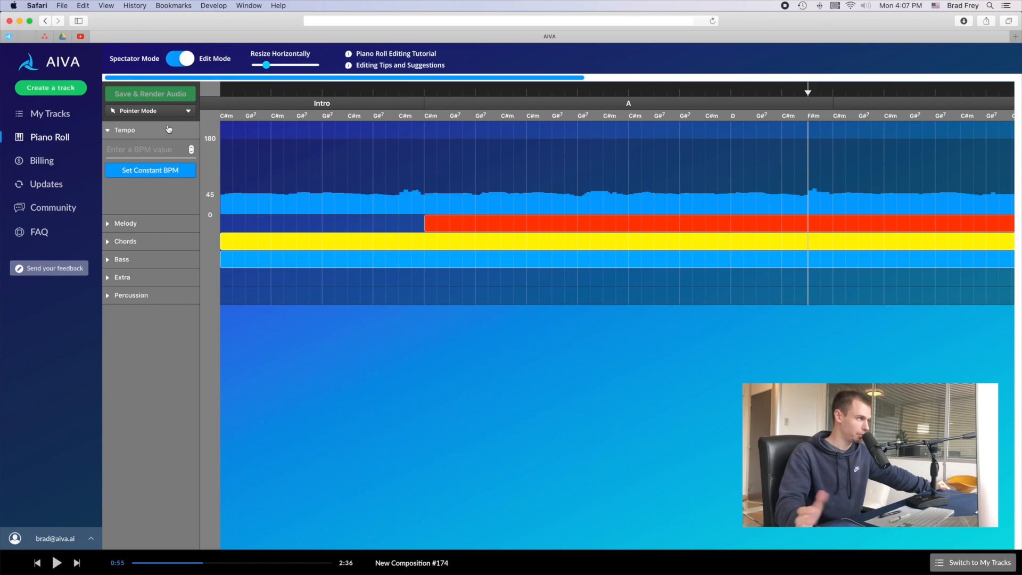
left_click(108, 130)
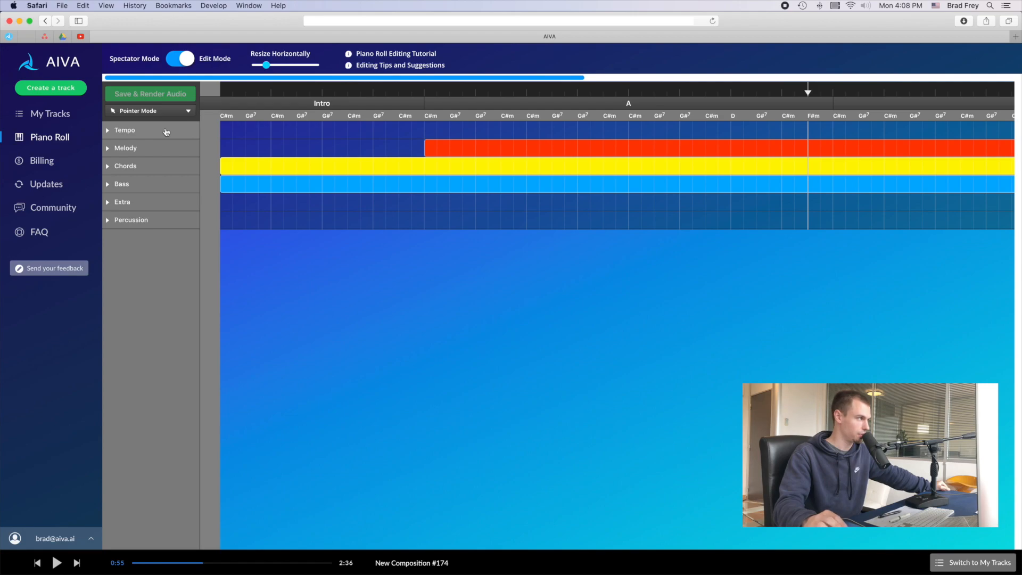
Create a Symphonic Orchestra track using 'I AM AI - ORIGINAL MIDI.mid' as influence
left_click(50, 114)
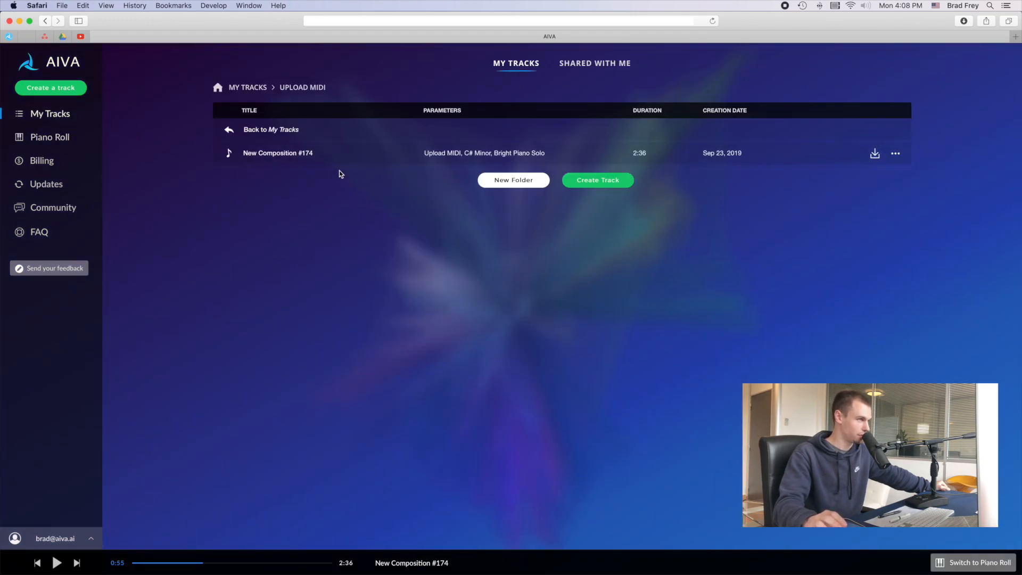
mouse_move(512, 203)
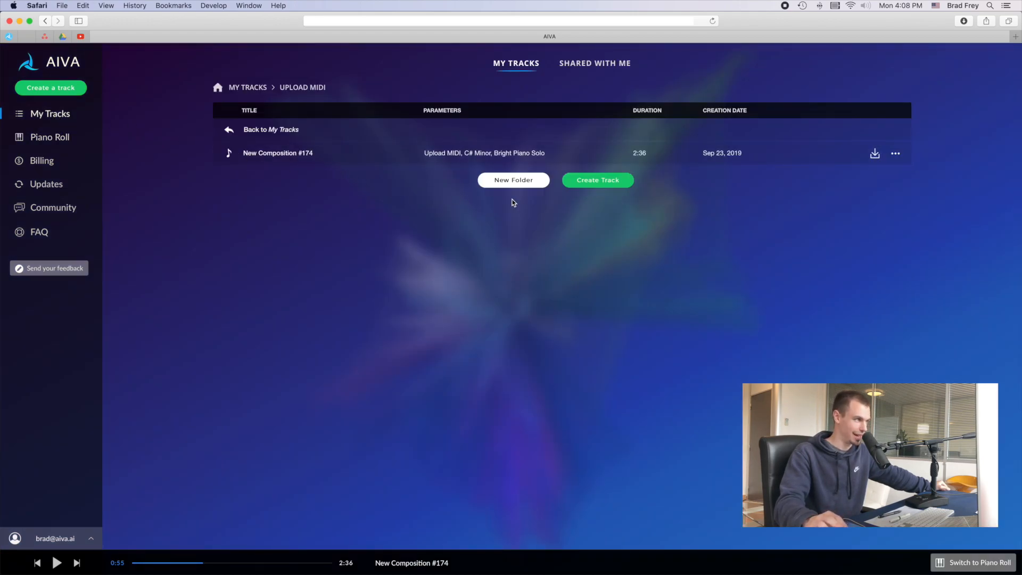
mouse_move(559, 193)
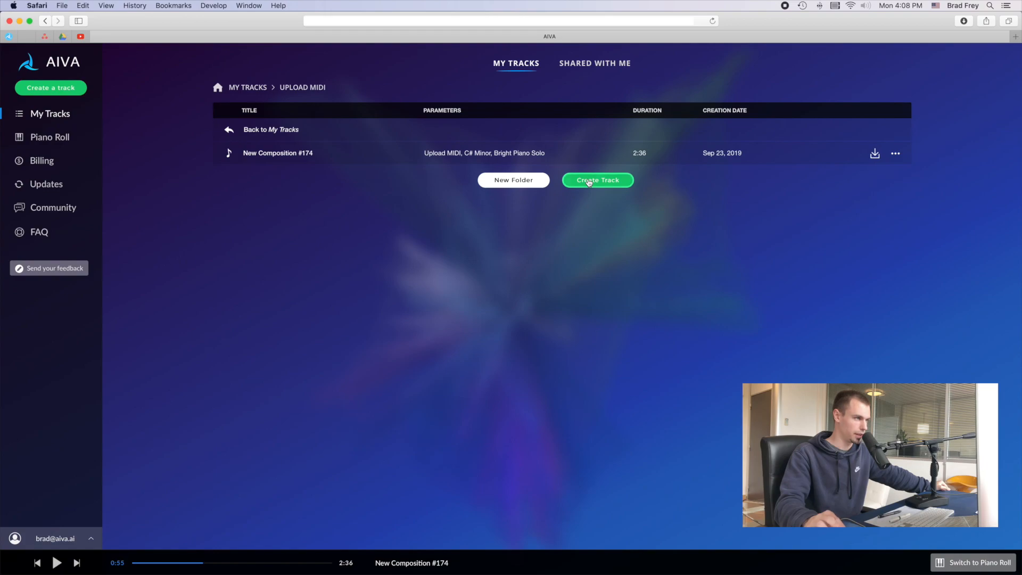
left_click(596, 180)
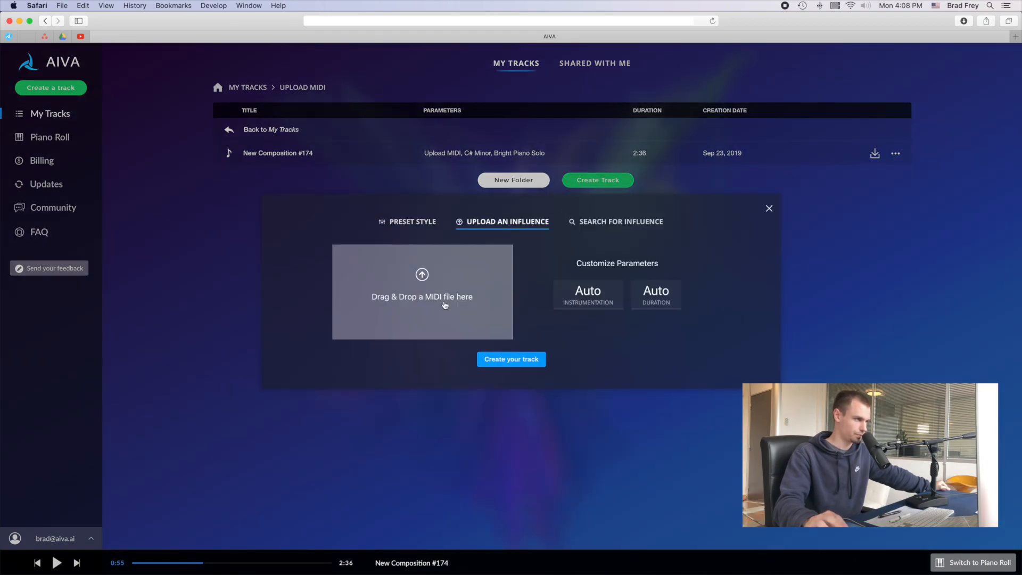
mouse_move(440, 302)
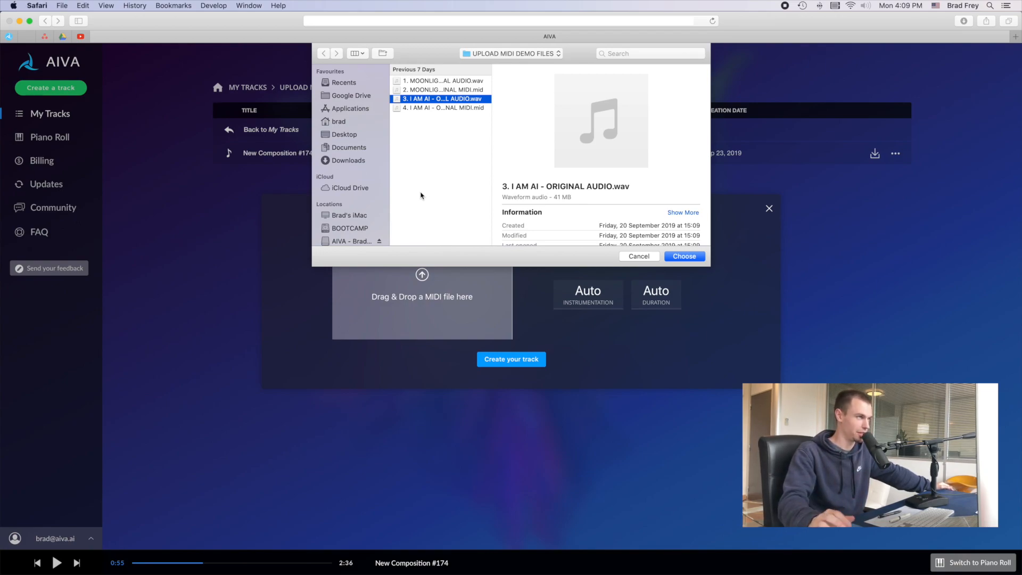
mouse_move(435, 189)
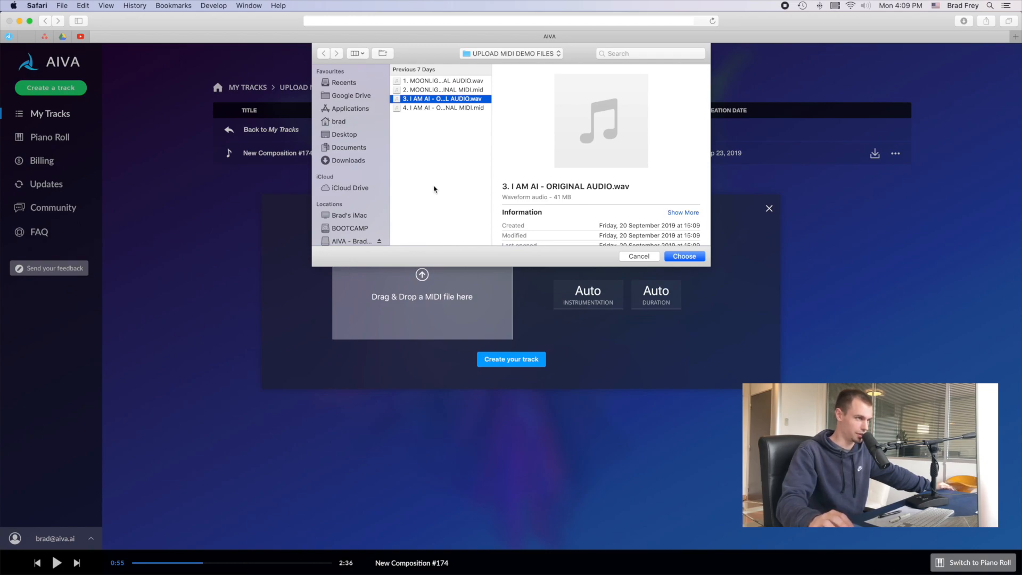
mouse_move(459, 187)
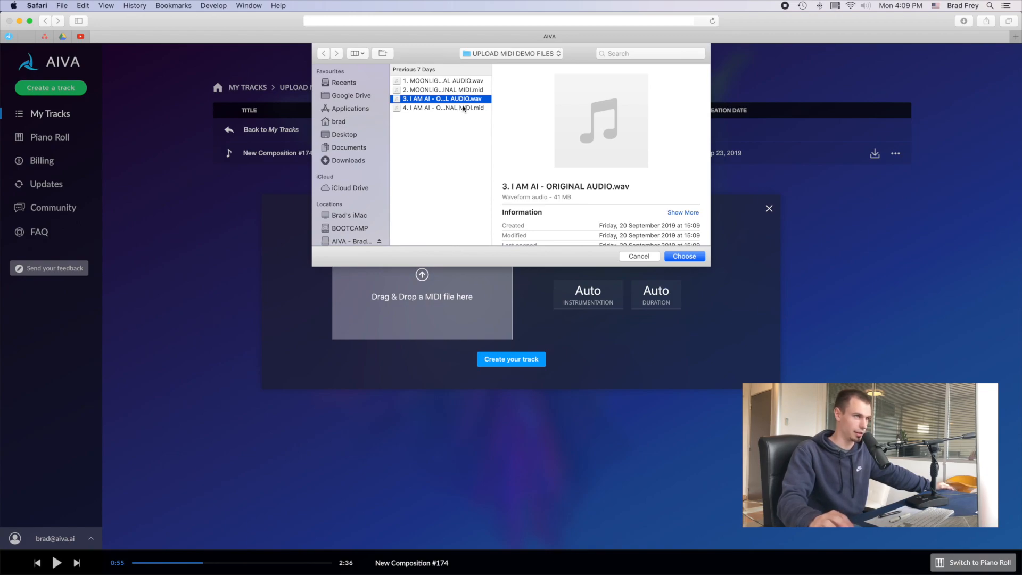
left_click(442, 108)
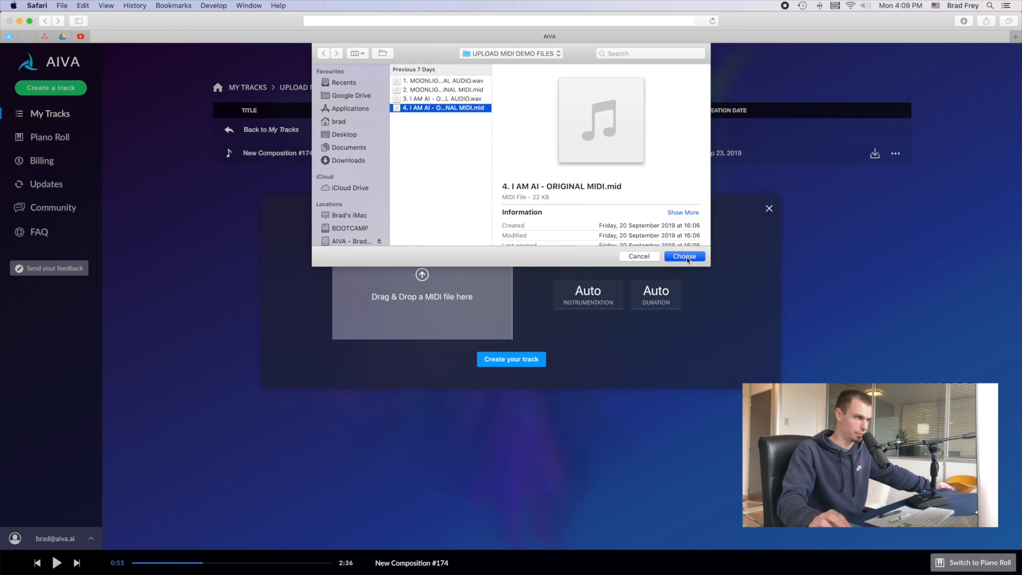
left_click(683, 256)
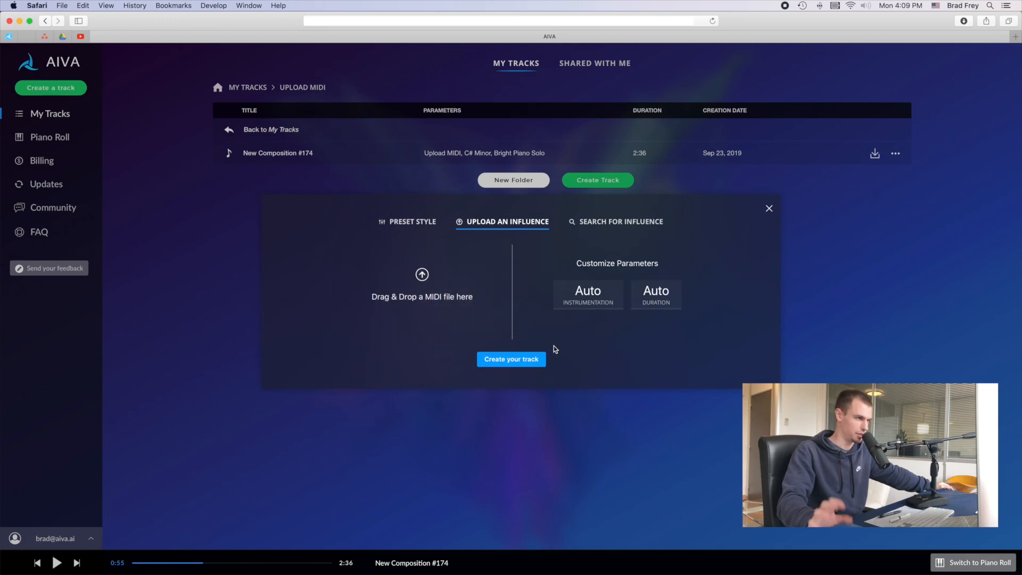
left_click(587, 294)
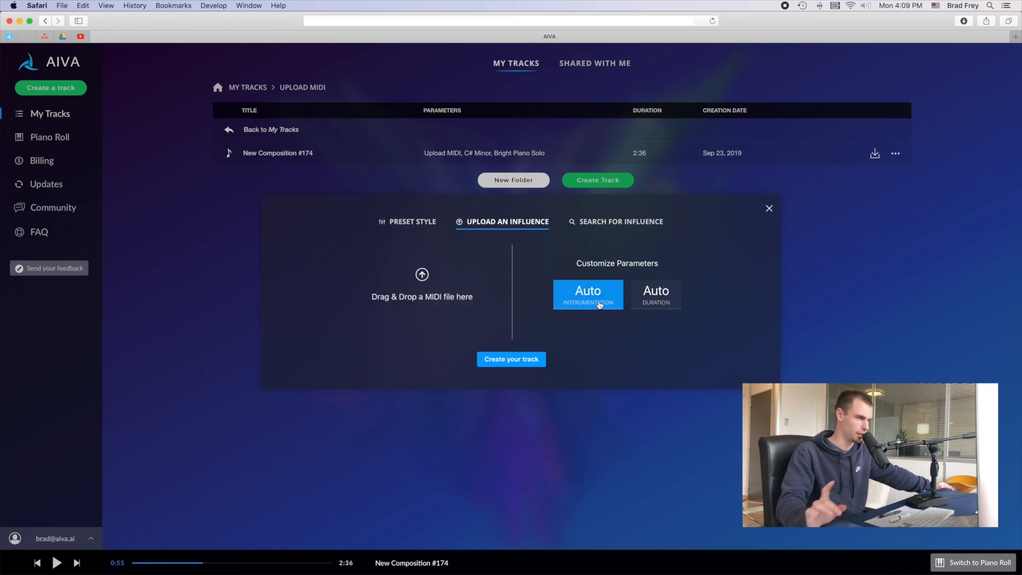
left_click(511, 359)
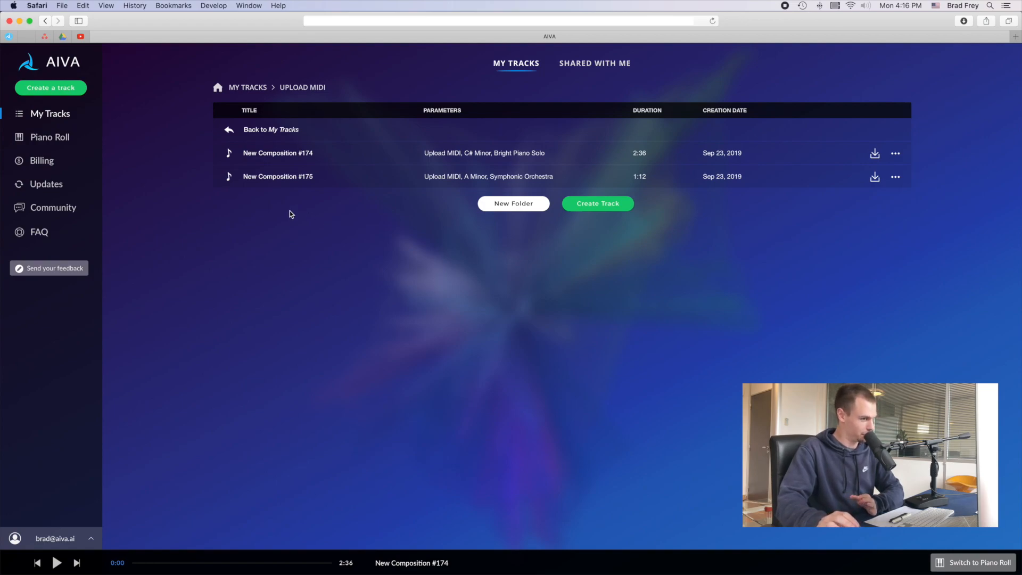
mouse_move(277, 176)
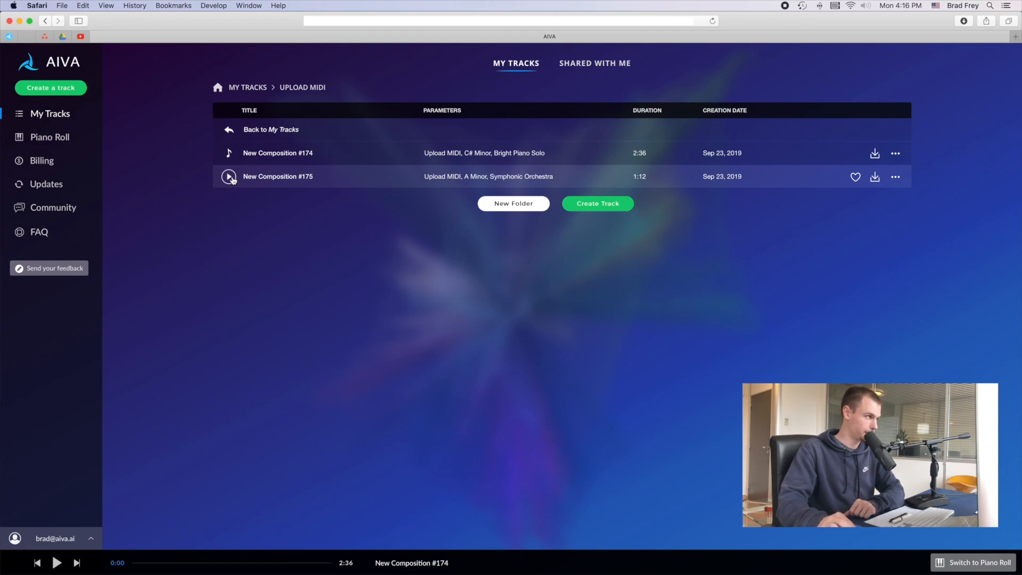
Start playback of New Composition #175 from My Tracks
left_click(229, 176)
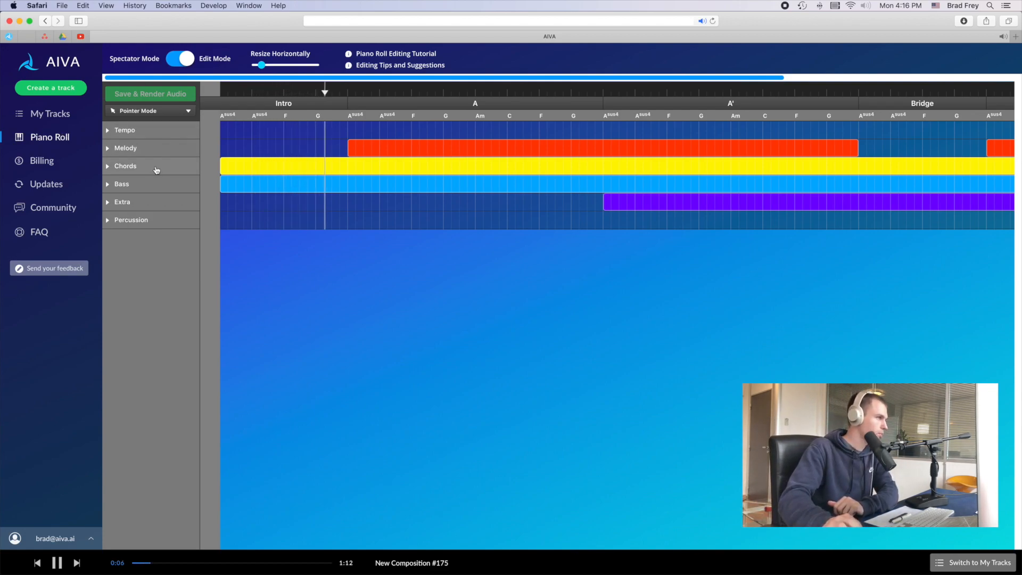
Expand the Chords and then Melody sections of New Composition #175
left_click(125, 166)
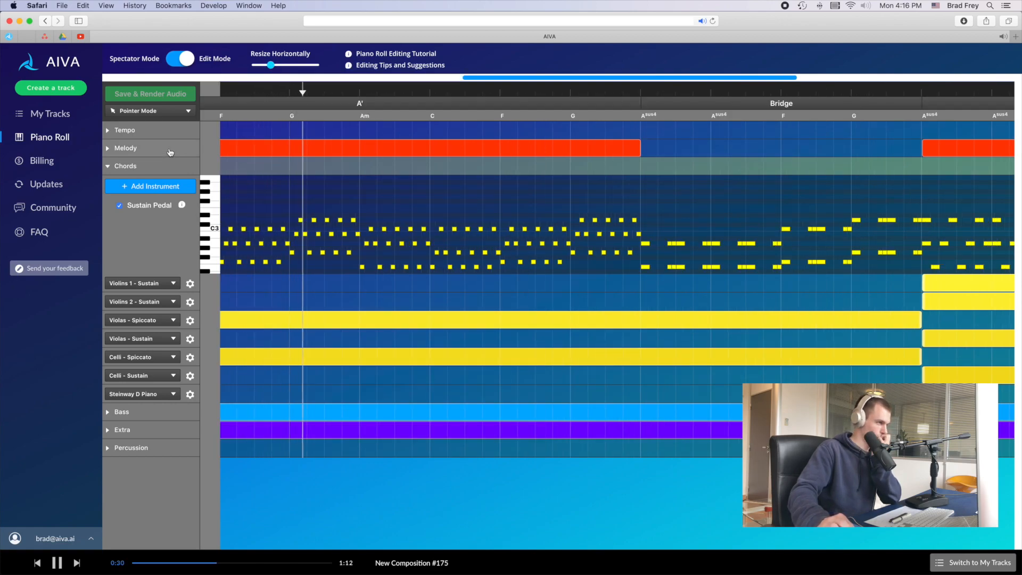
left_click(126, 148)
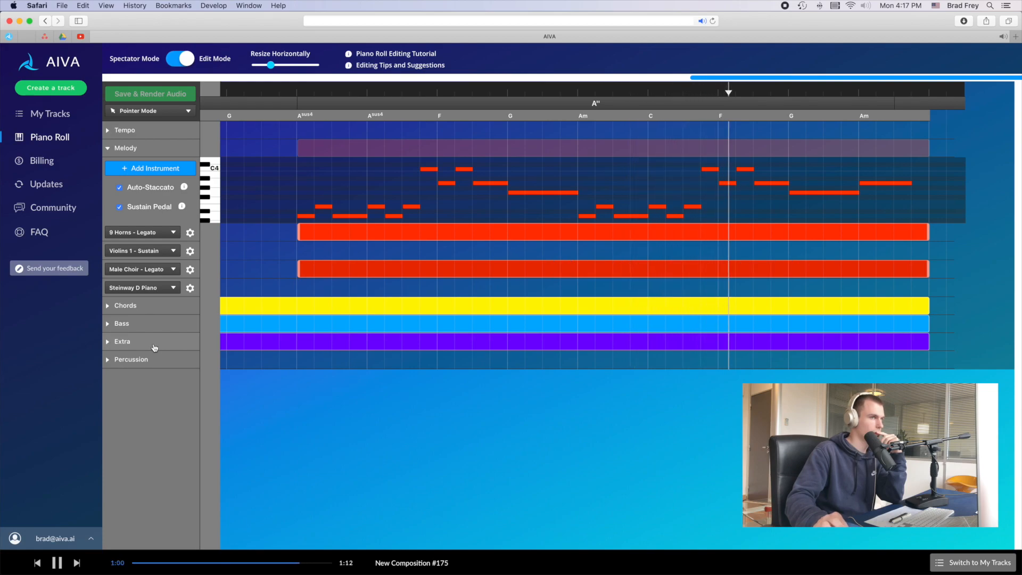
left_click(57, 563)
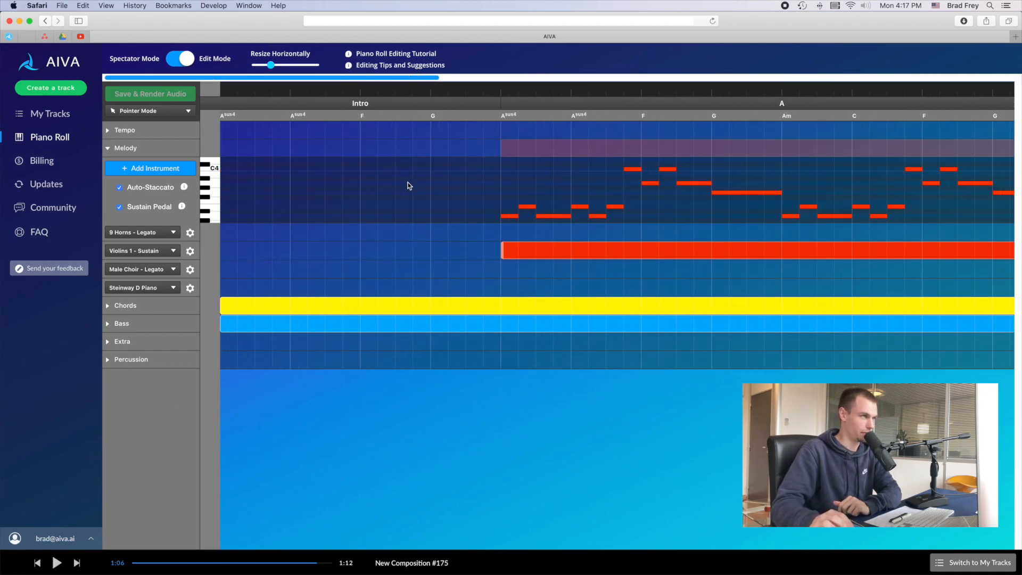
mouse_move(509, 132)
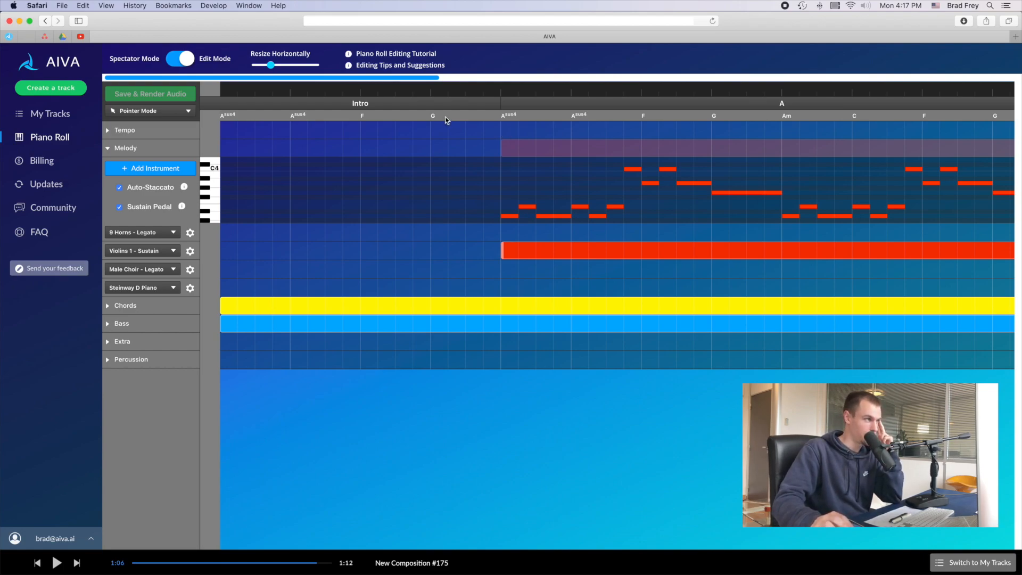
mouse_move(454, 121)
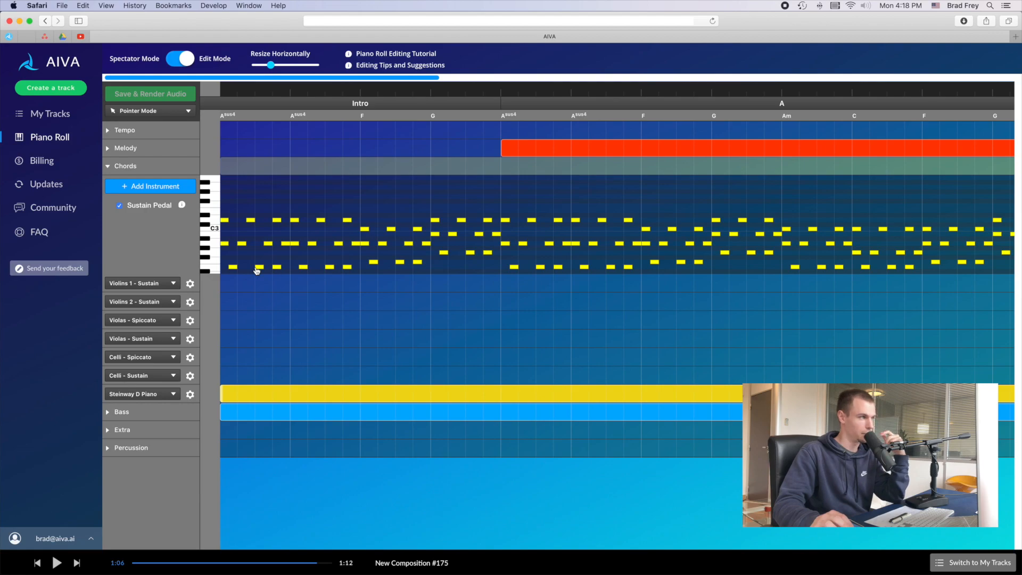
mouse_move(266, 265)
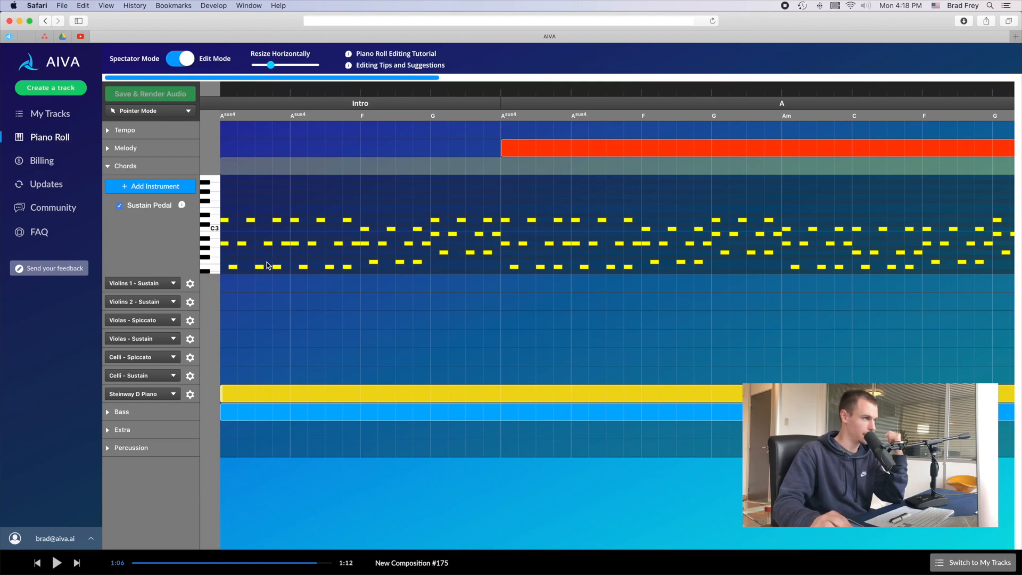
mouse_move(606, 293)
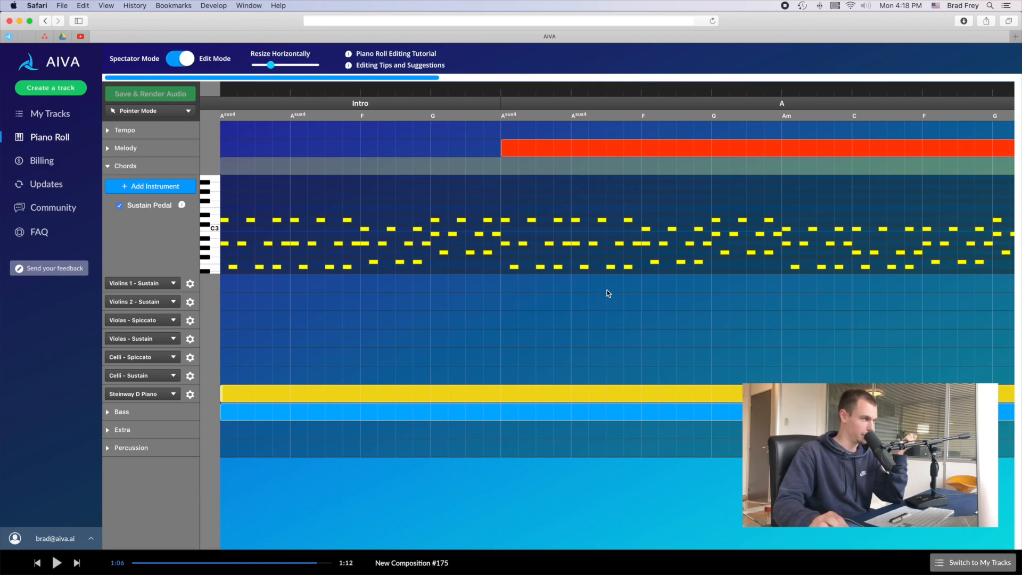
mouse_move(592, 298)
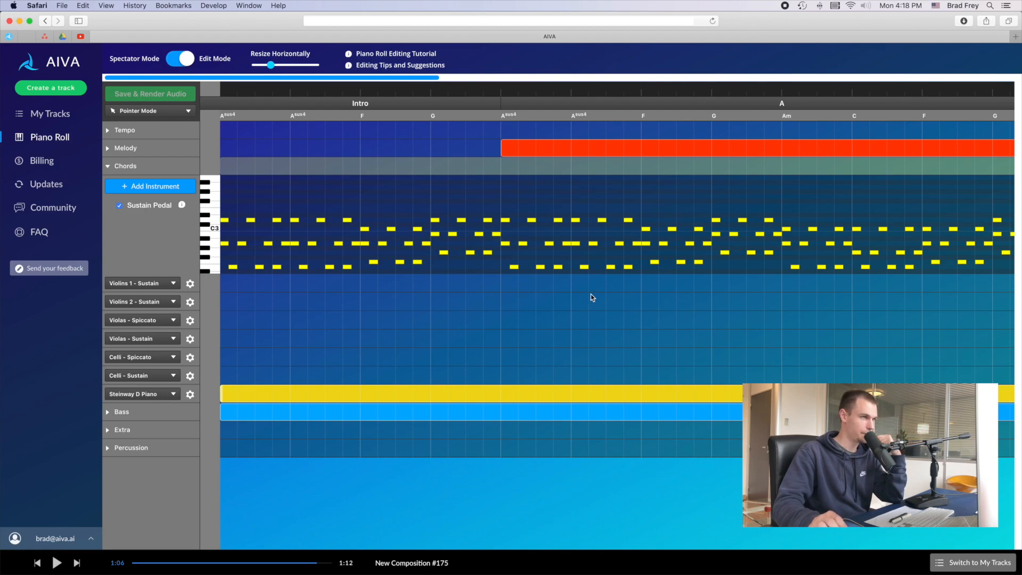
scroll("right", 3)
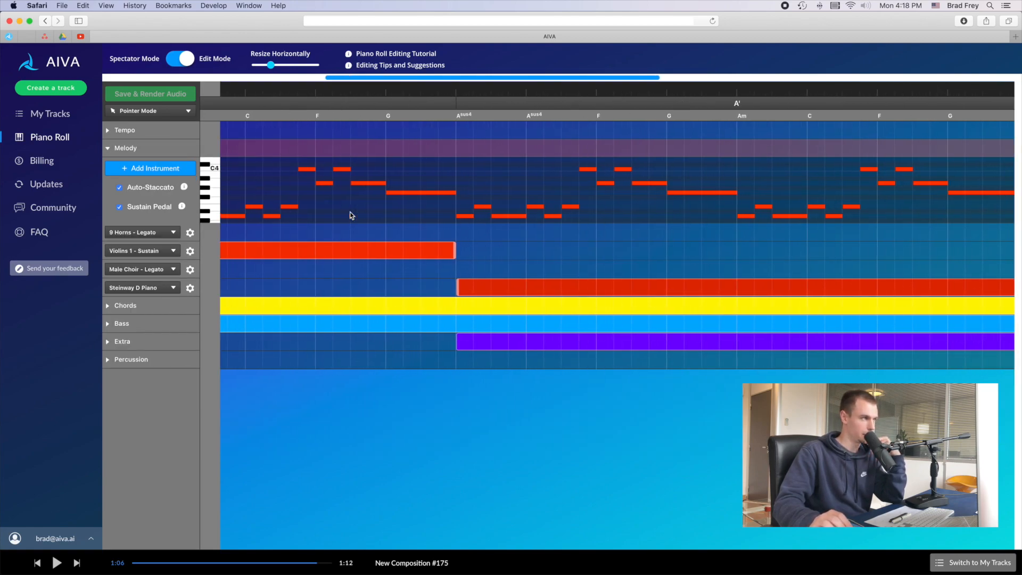
scroll("right", 3)
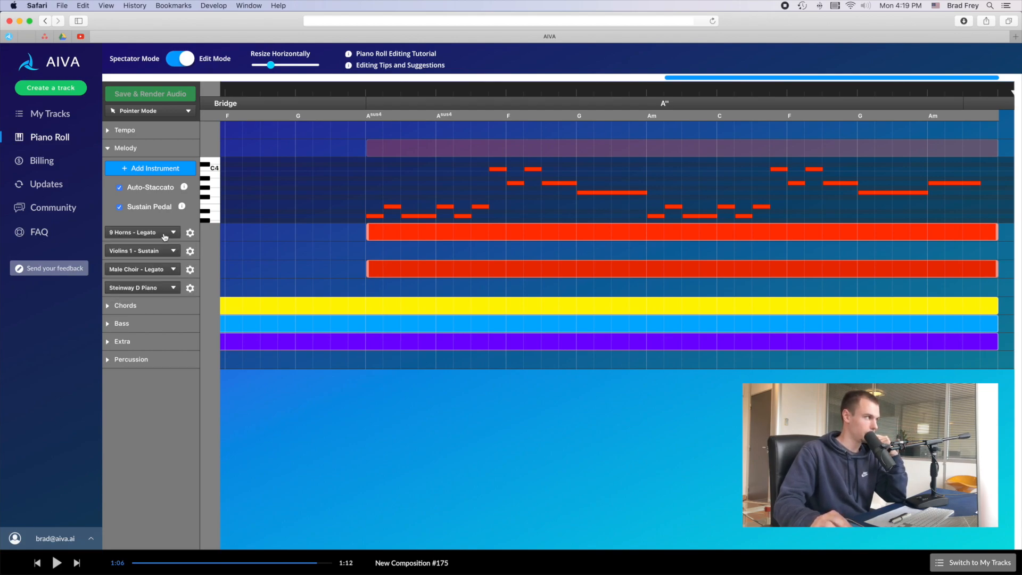
Collapse the expanded Melody track of New Composition #175 into a compact overview lane
left_click(125, 148)
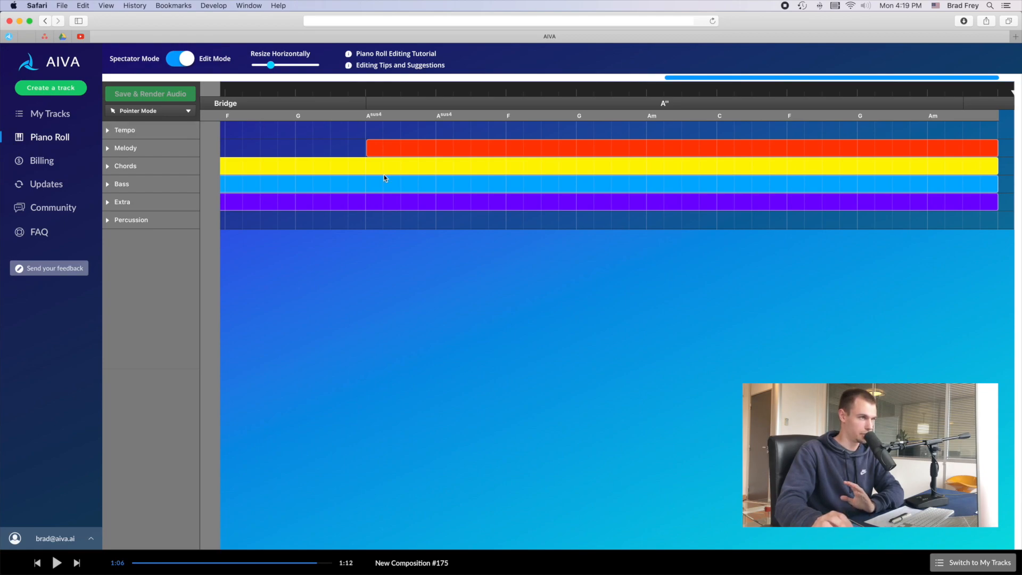
mouse_move(389, 180)
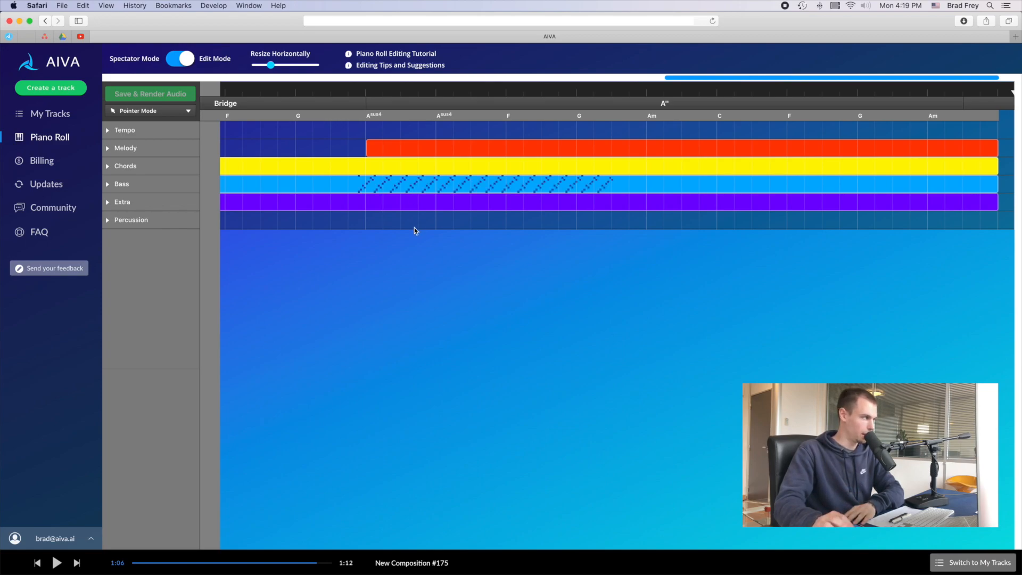
mouse_move(437, 250)
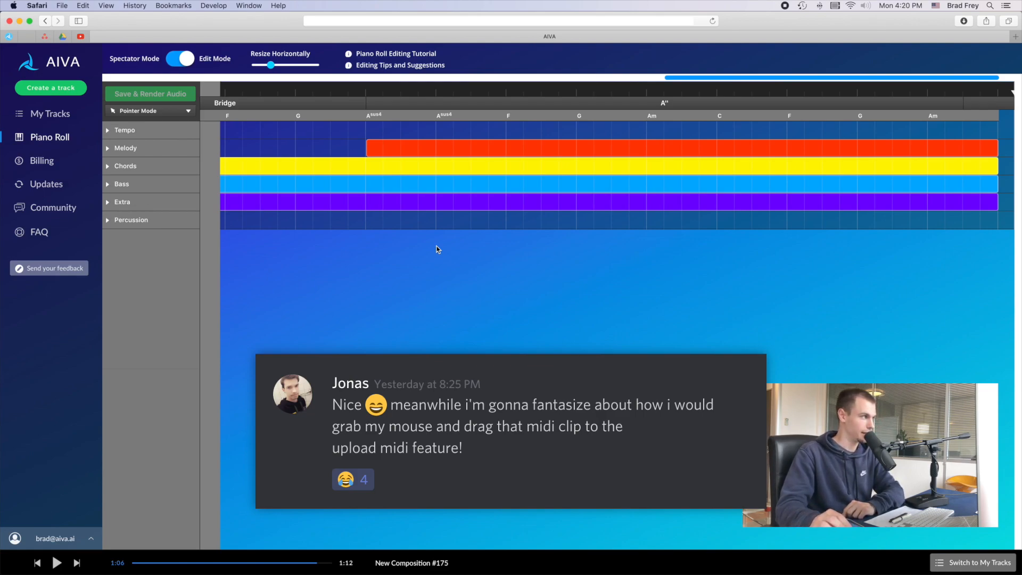
mouse_move(398, 243)
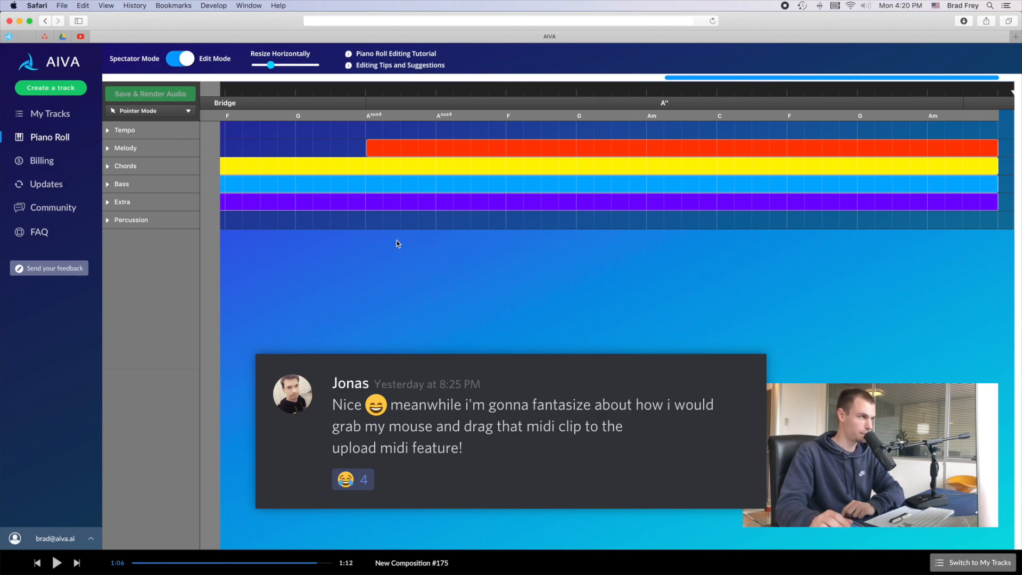